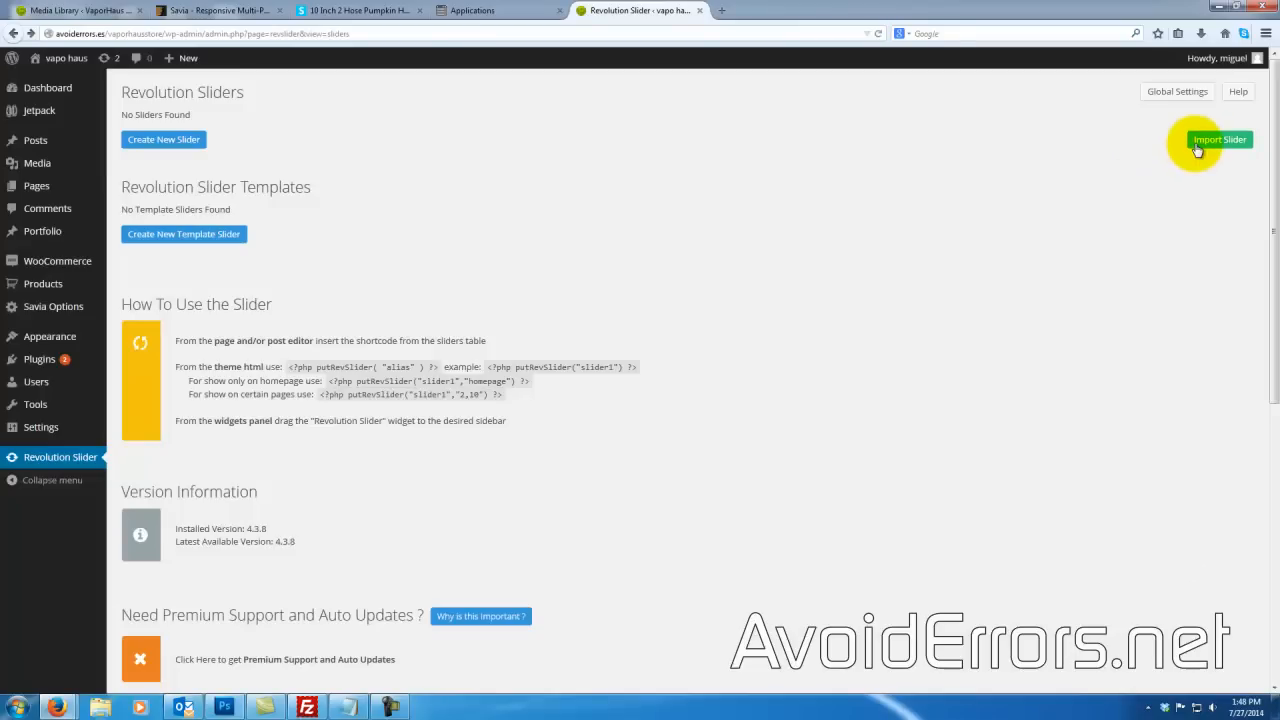
Import home_slider.zip into Revolution Slider and hit the 30-second maximum execution time error.
left_click(1220, 138)
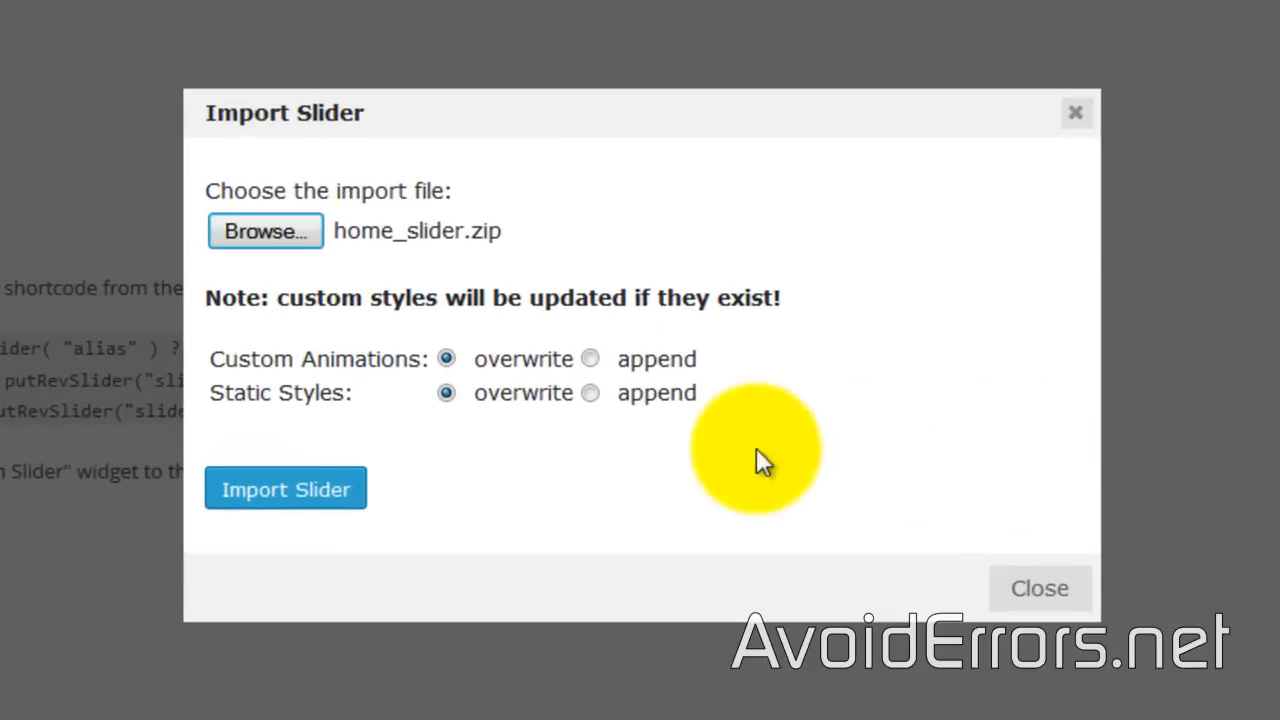
left_click(264, 232)
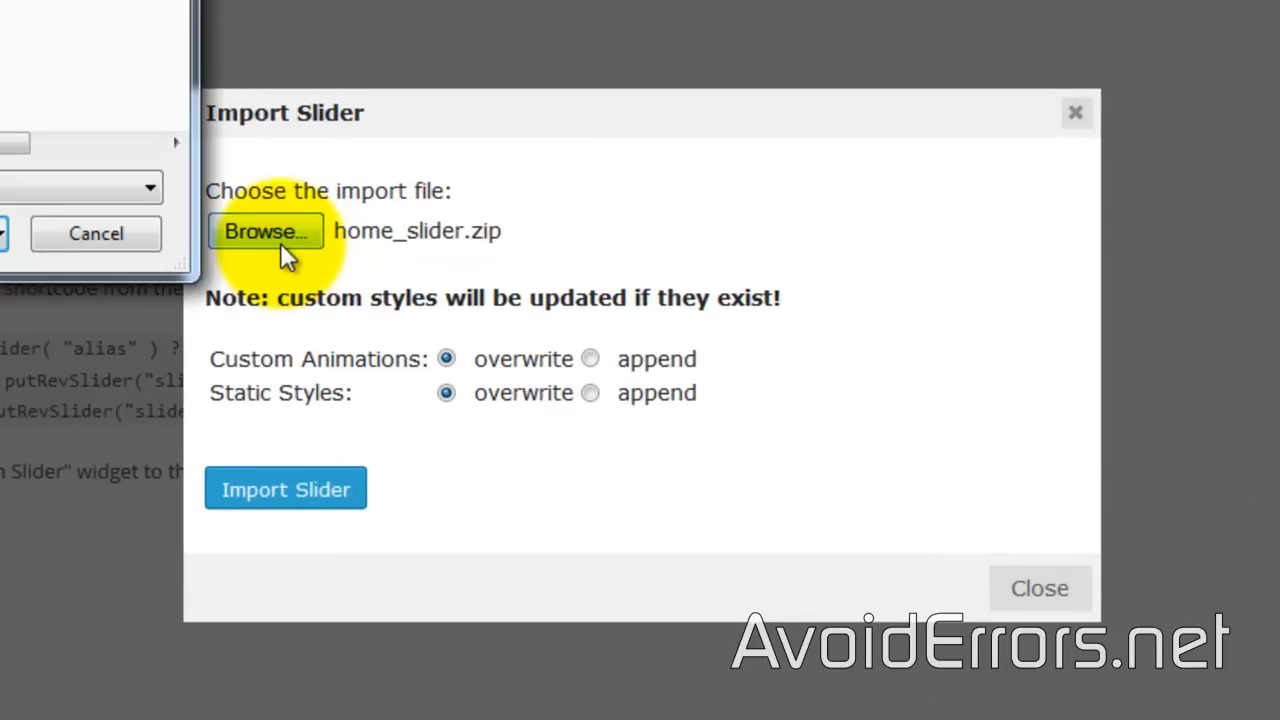
left_click(264, 232)
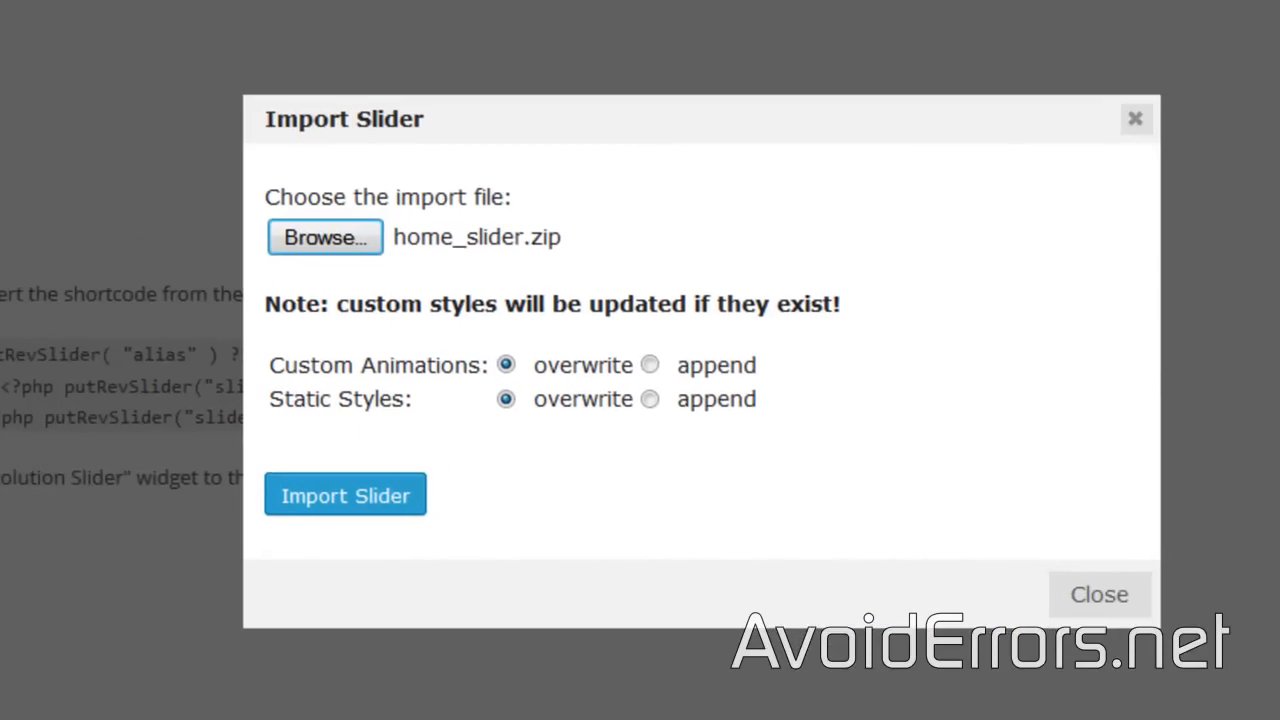
left_click(344, 496)
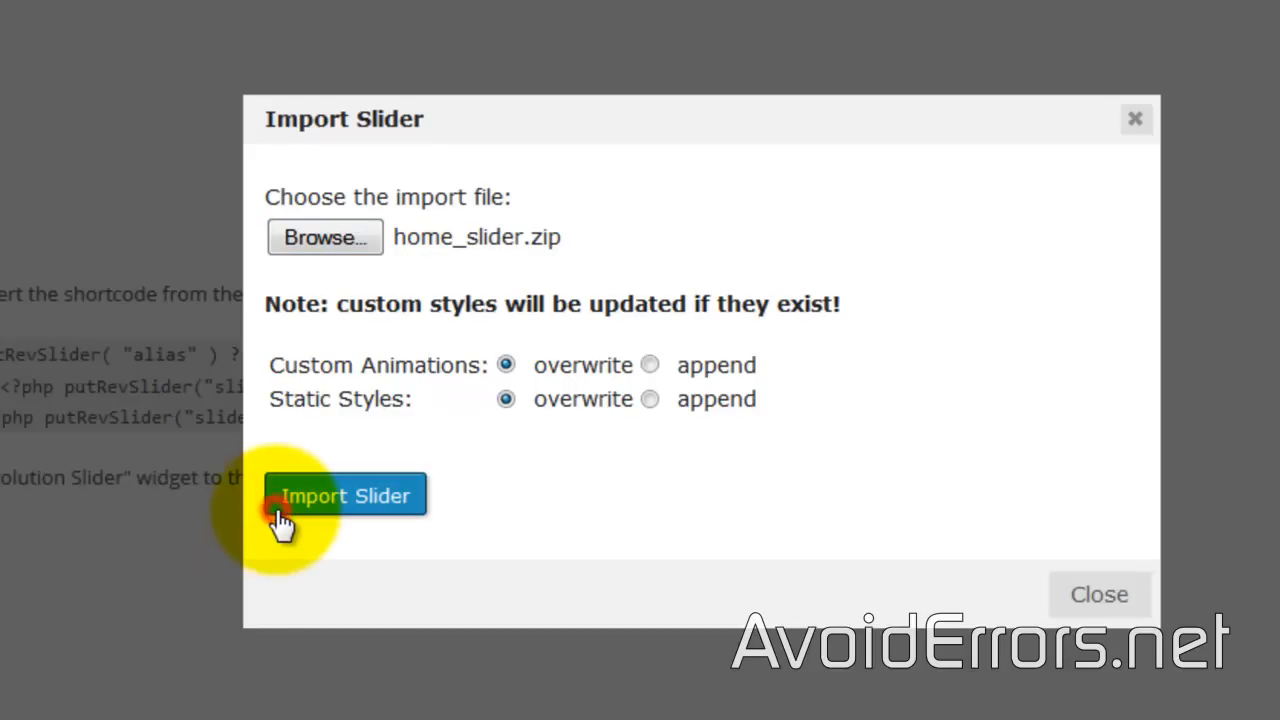
left_click(344, 496)
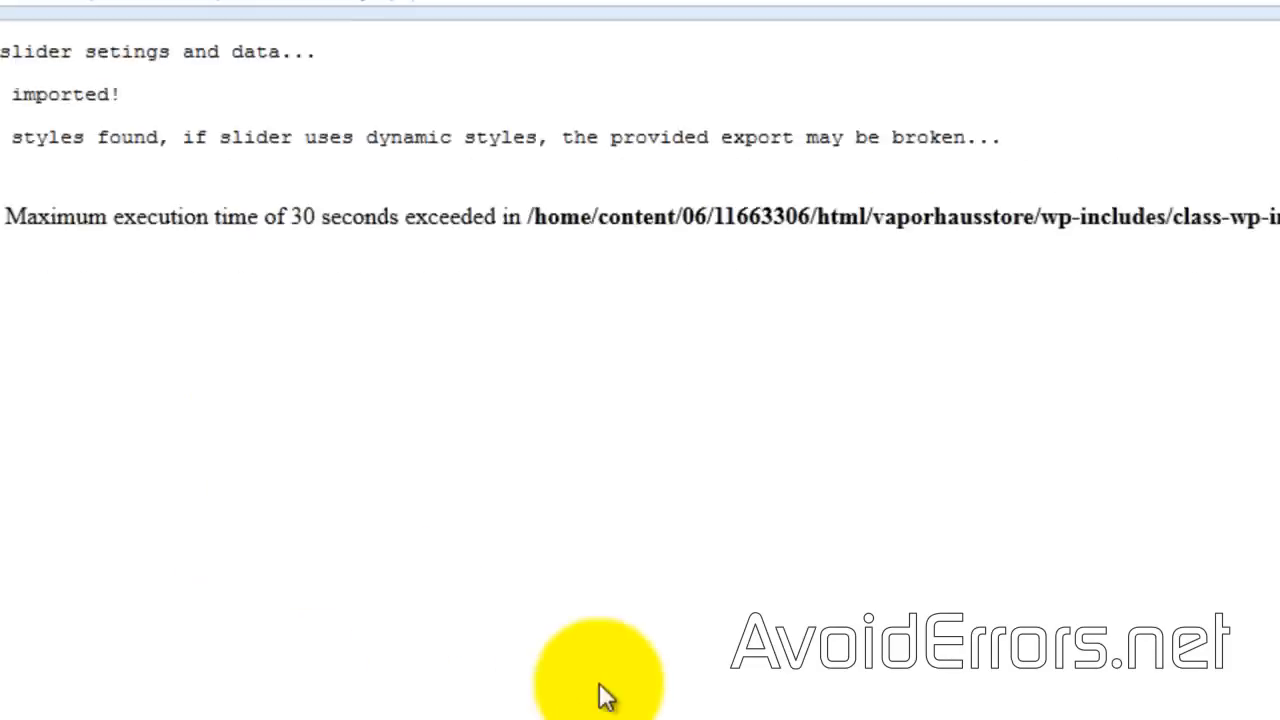
scroll("up", 3)
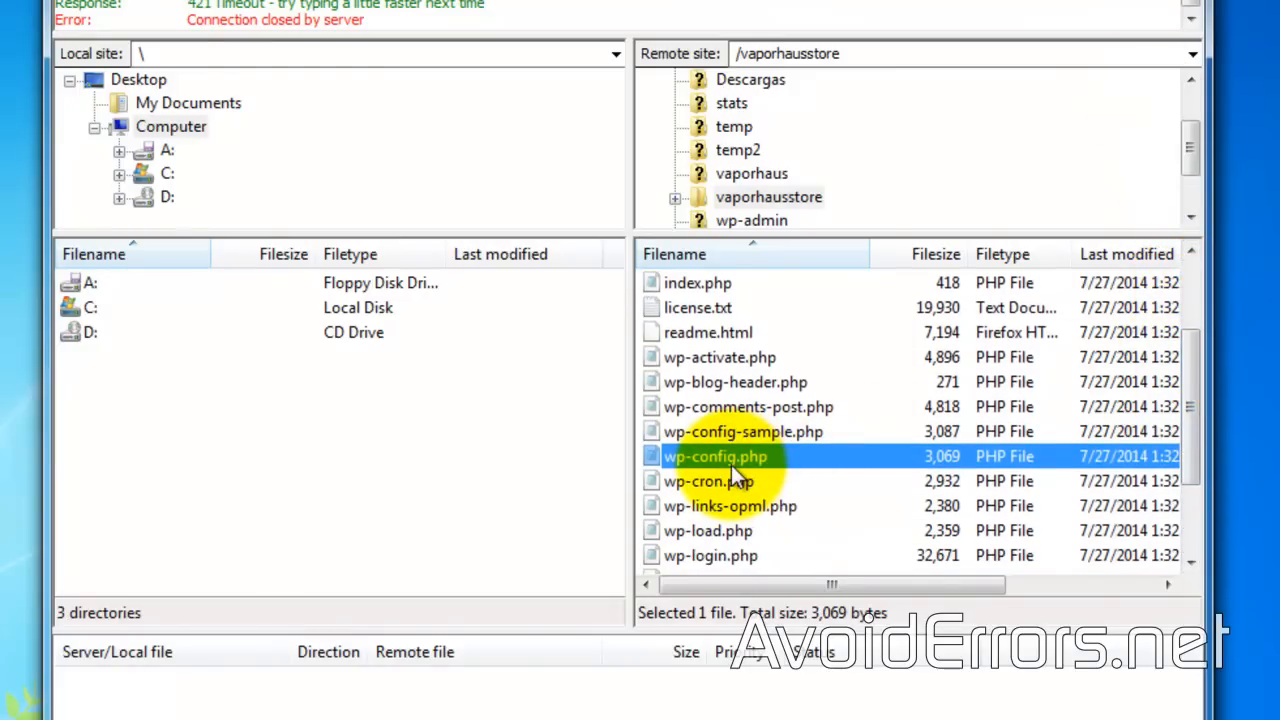
Download the remote wp-config.php into the wp-config backup folder on the desktop.
right_click(1136, 344)
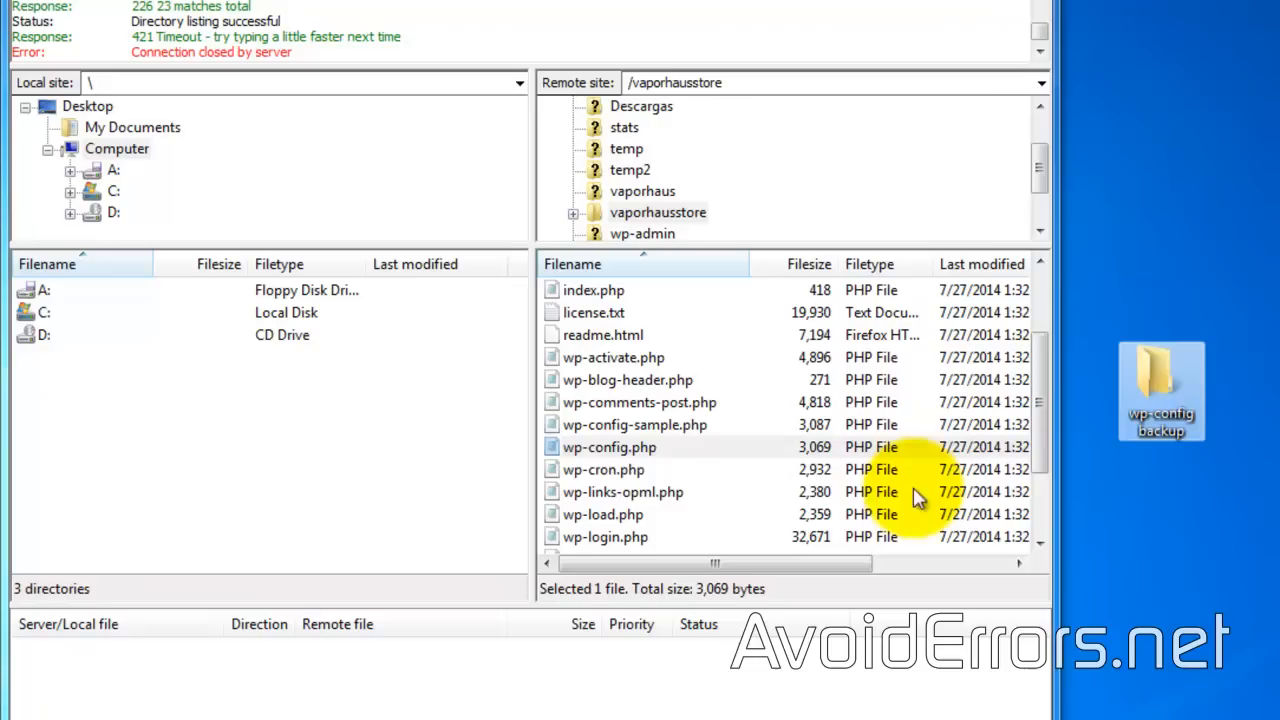
left_click(608, 448)
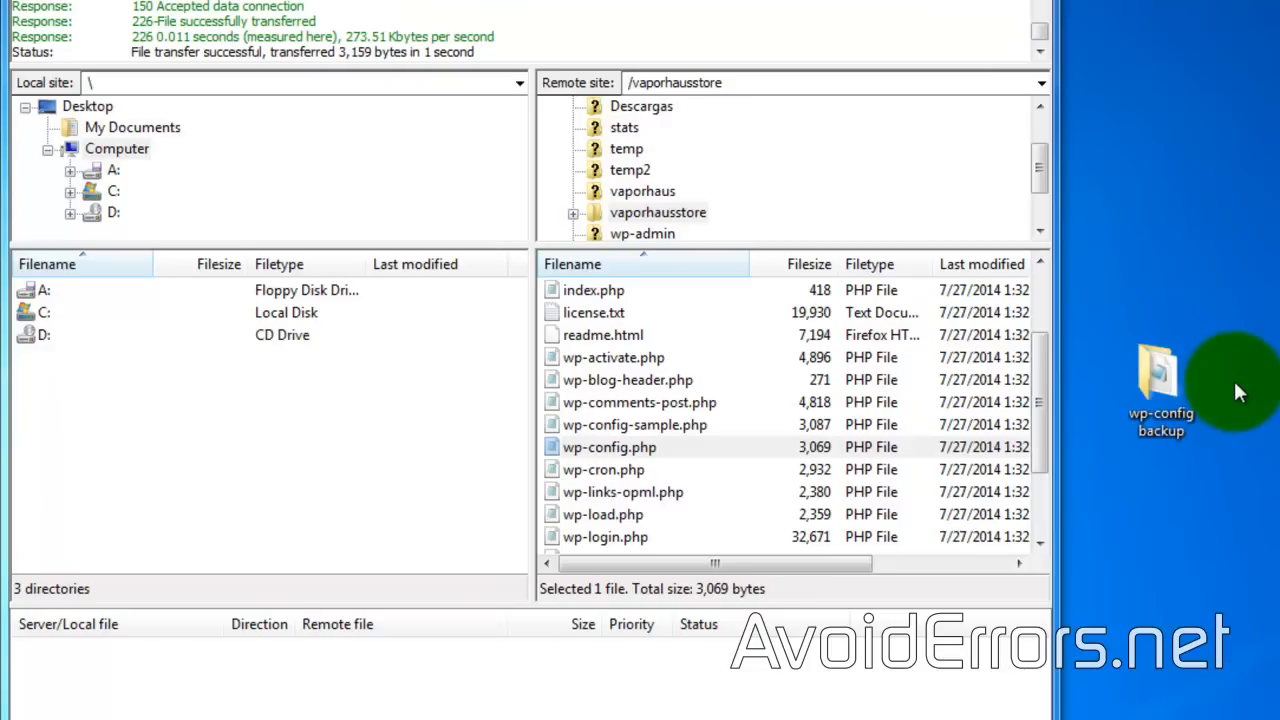
mouse_move(576, 456)
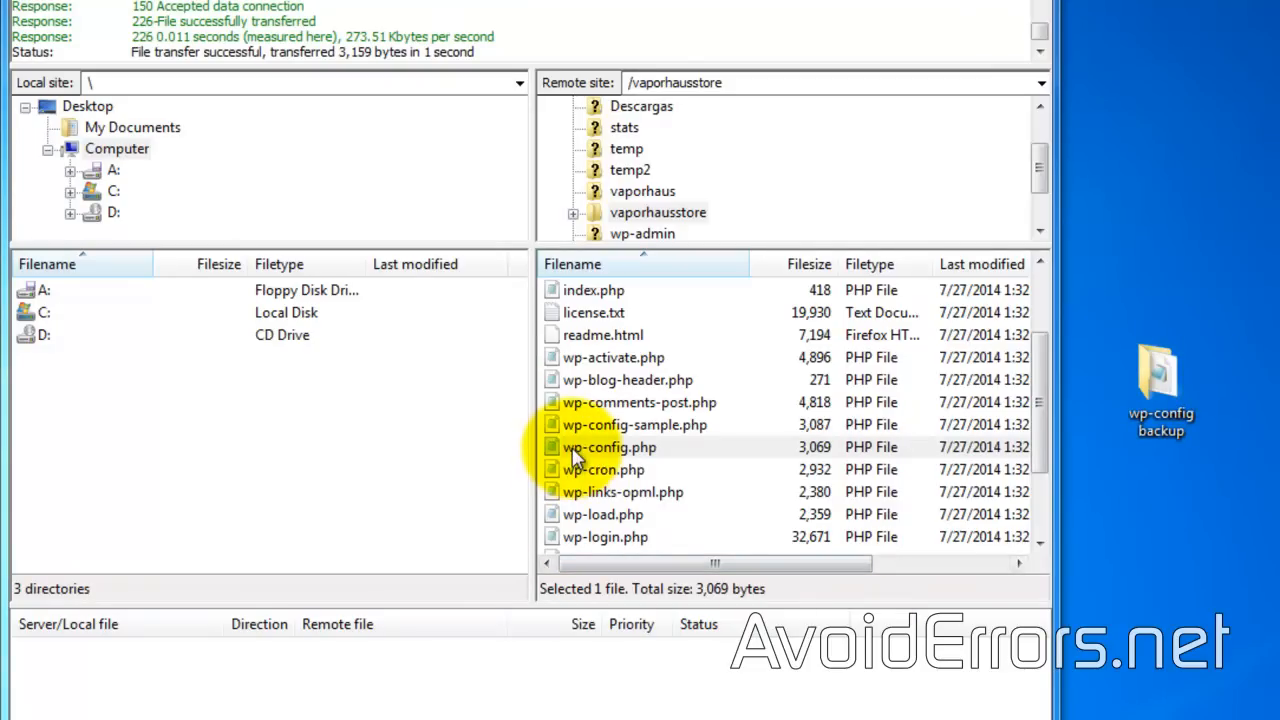
right_click(608, 448)
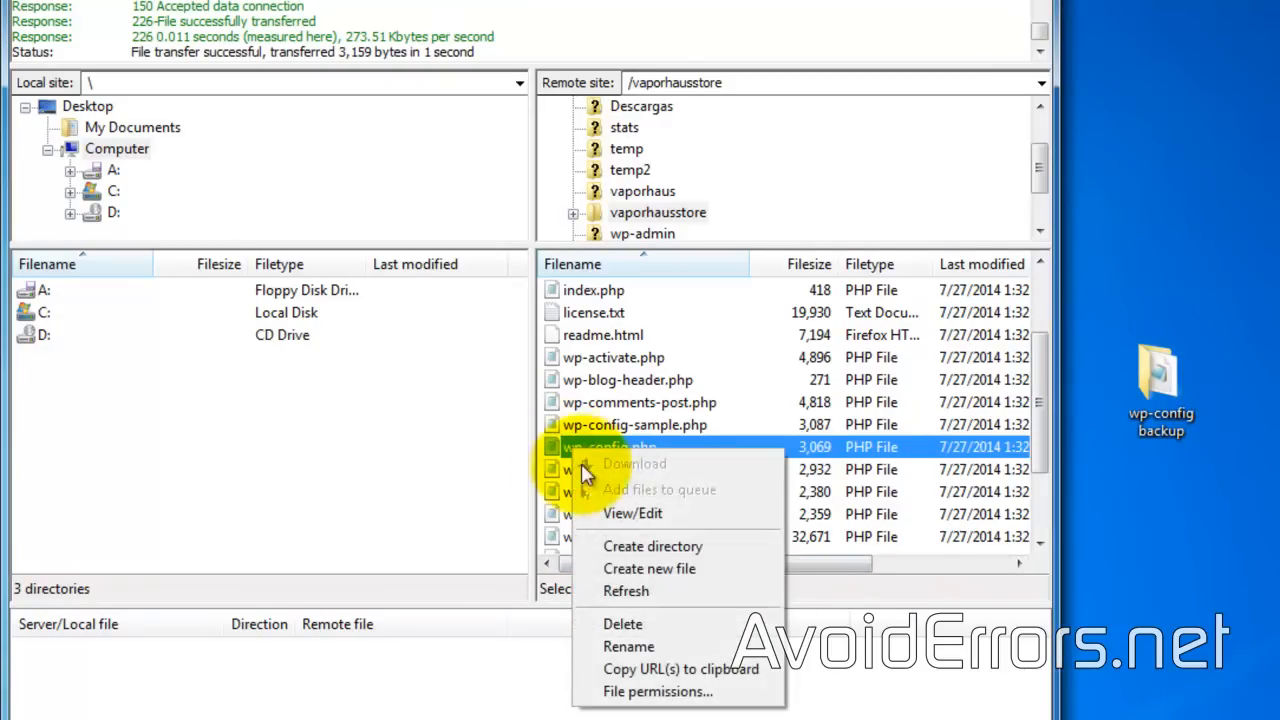
mouse_move(632, 512)
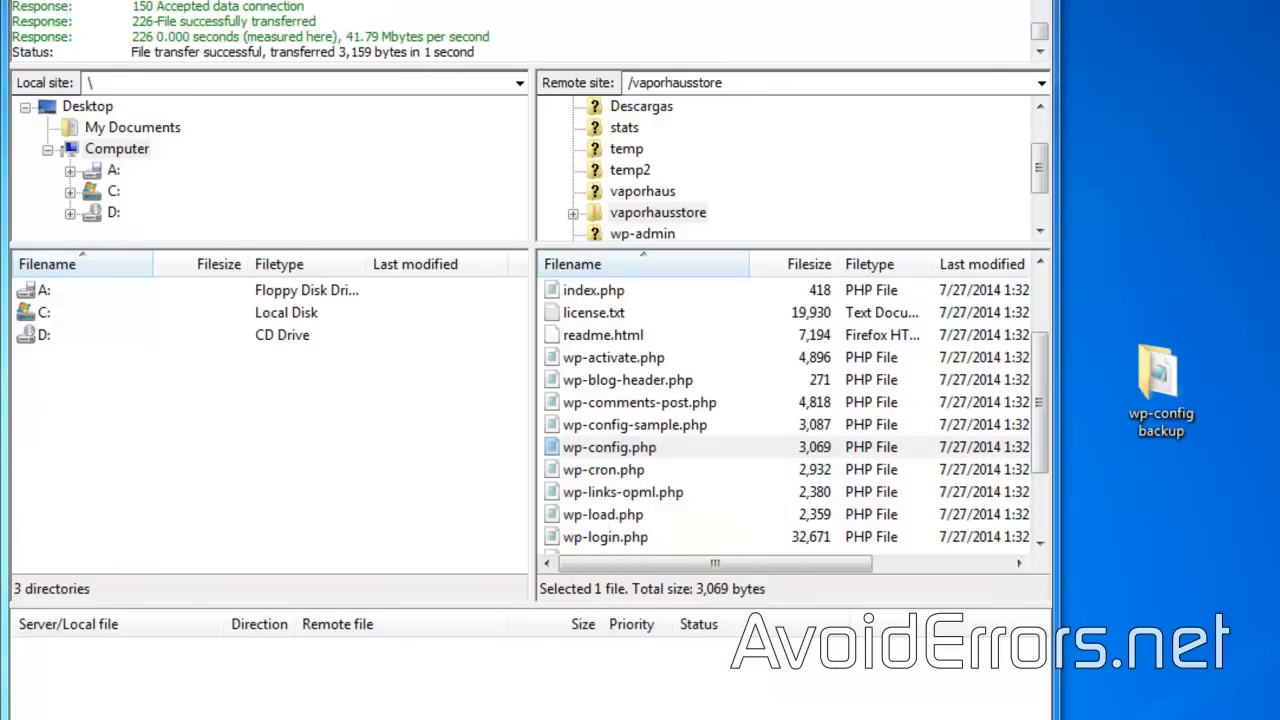
Add set_time_limit(600); after the WP_DEBUG define in wp-config.php and save the file.
double_click(608, 448)
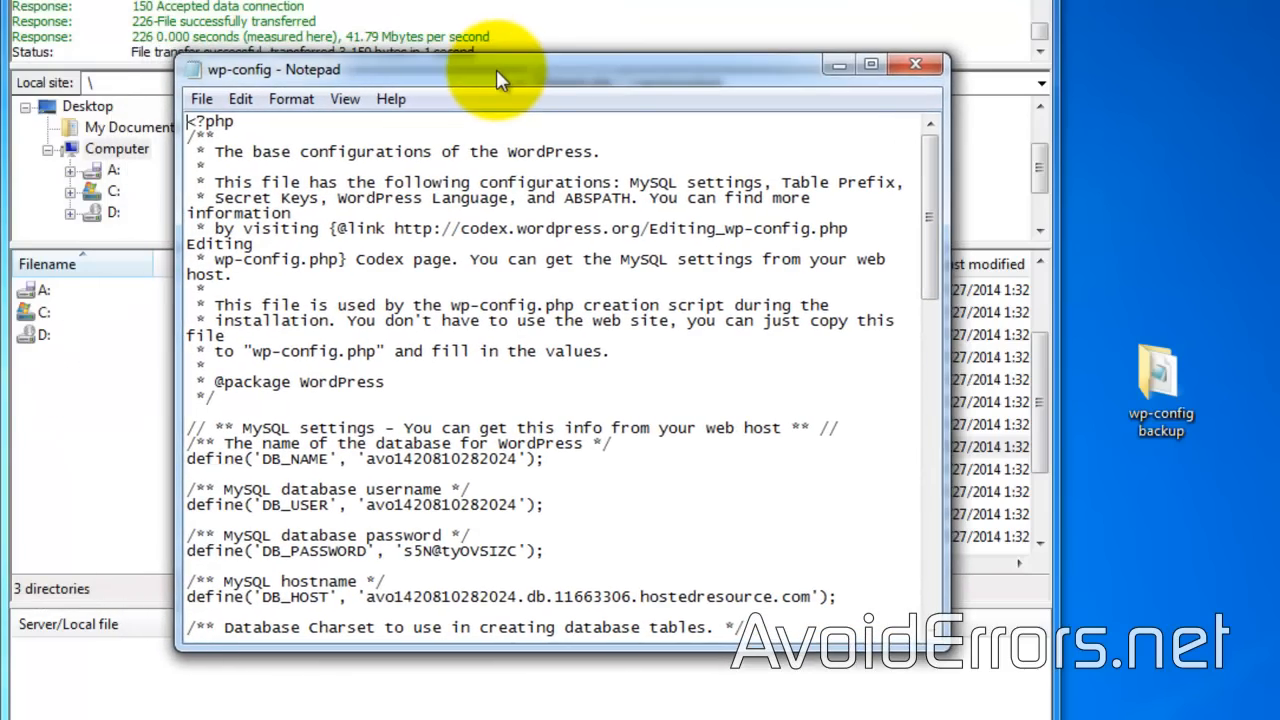
scroll("down", 3)
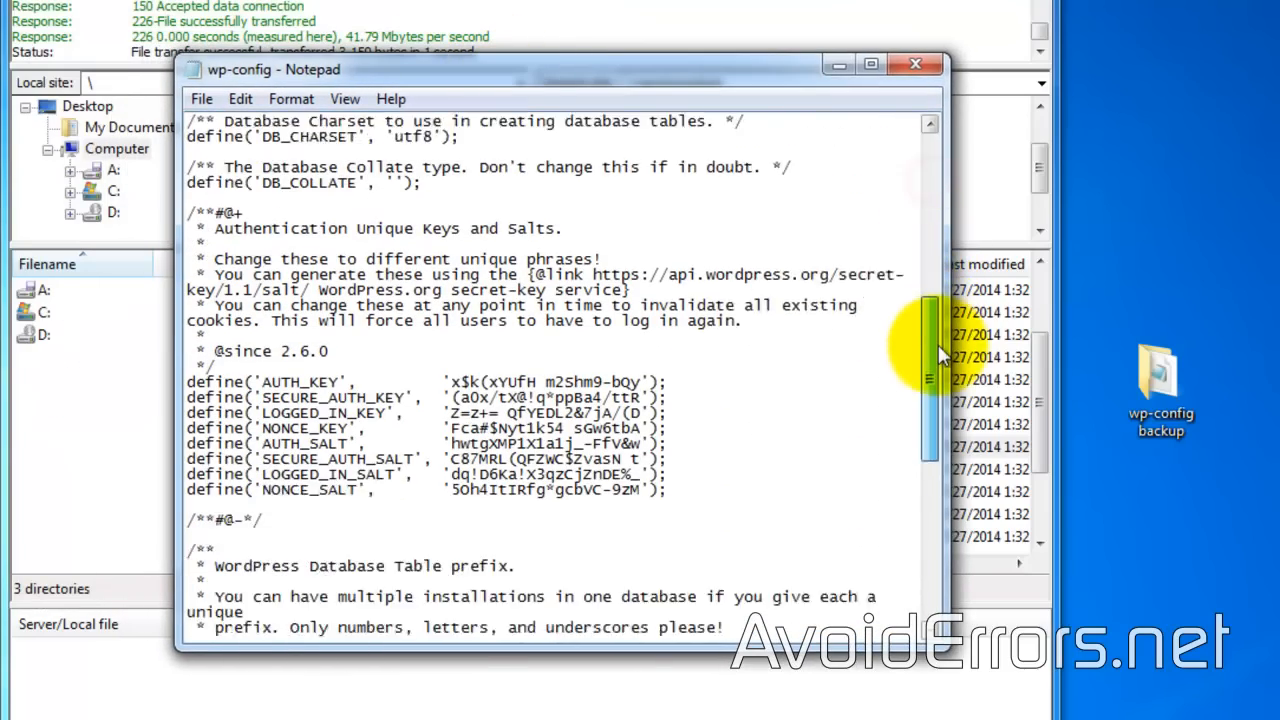
scroll("down", 3)
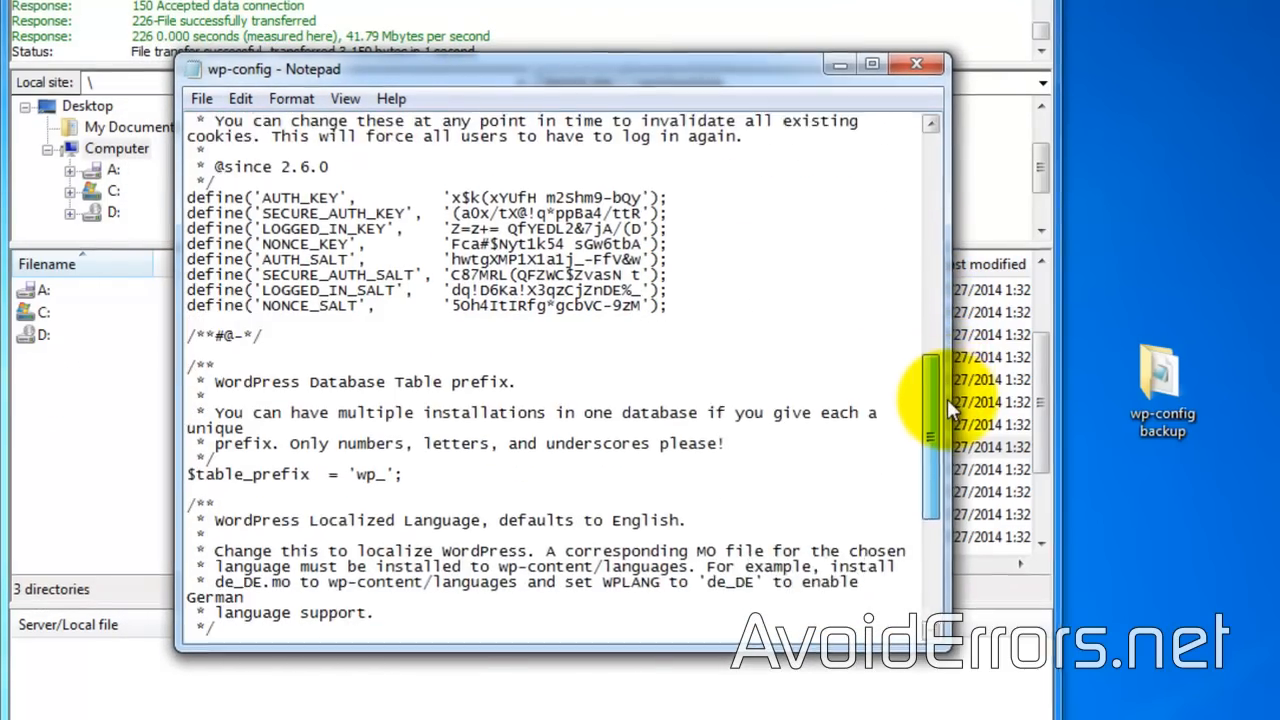
scroll("down", 3)
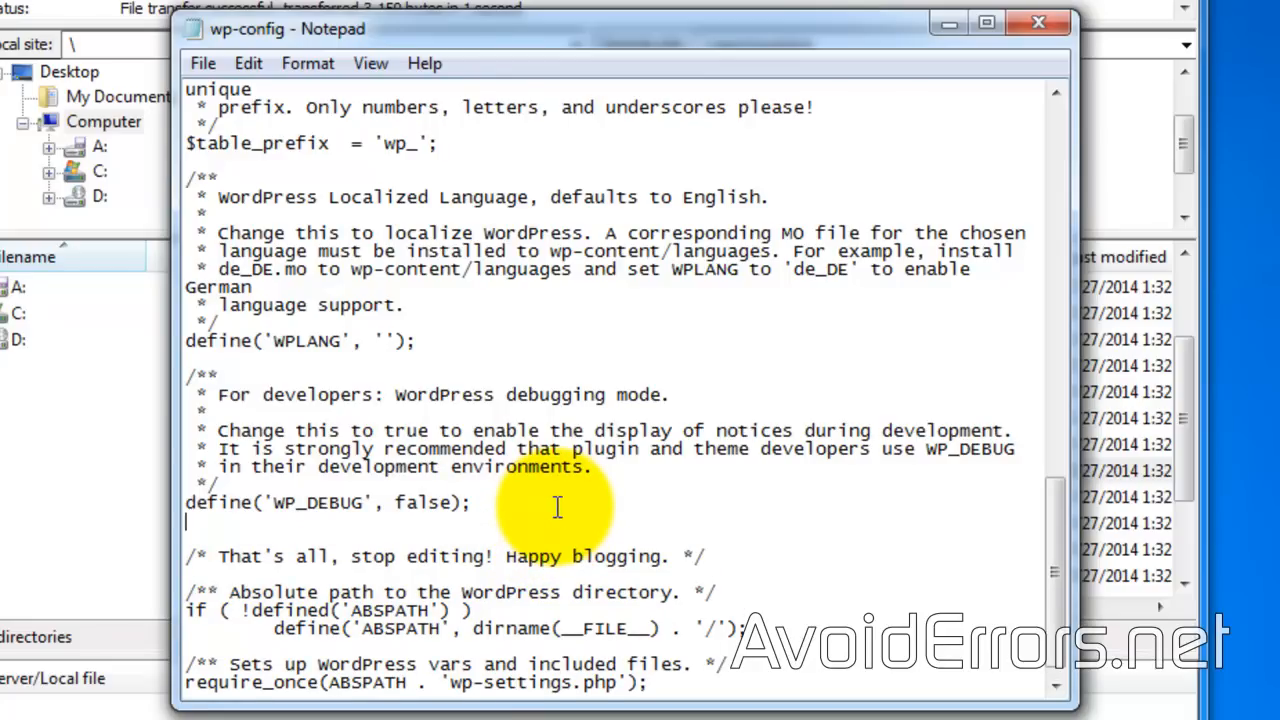
type("set_time_limit(600);")
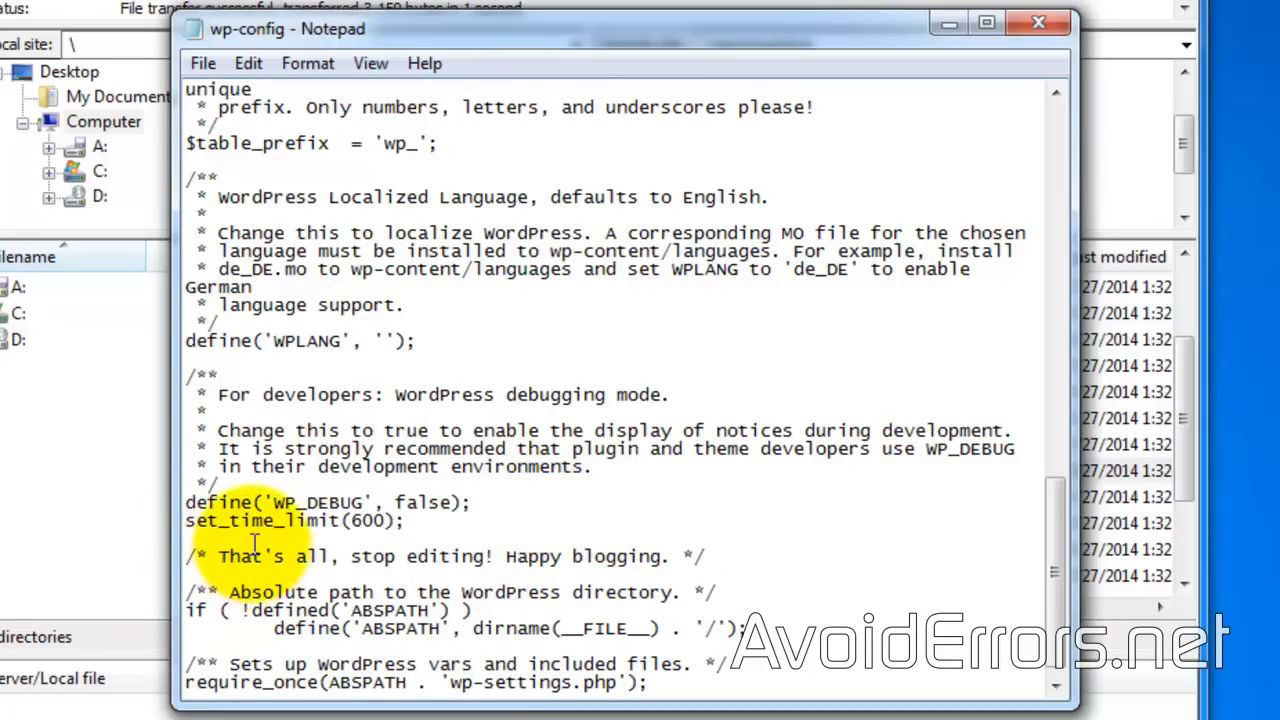
mouse_move(370, 556)
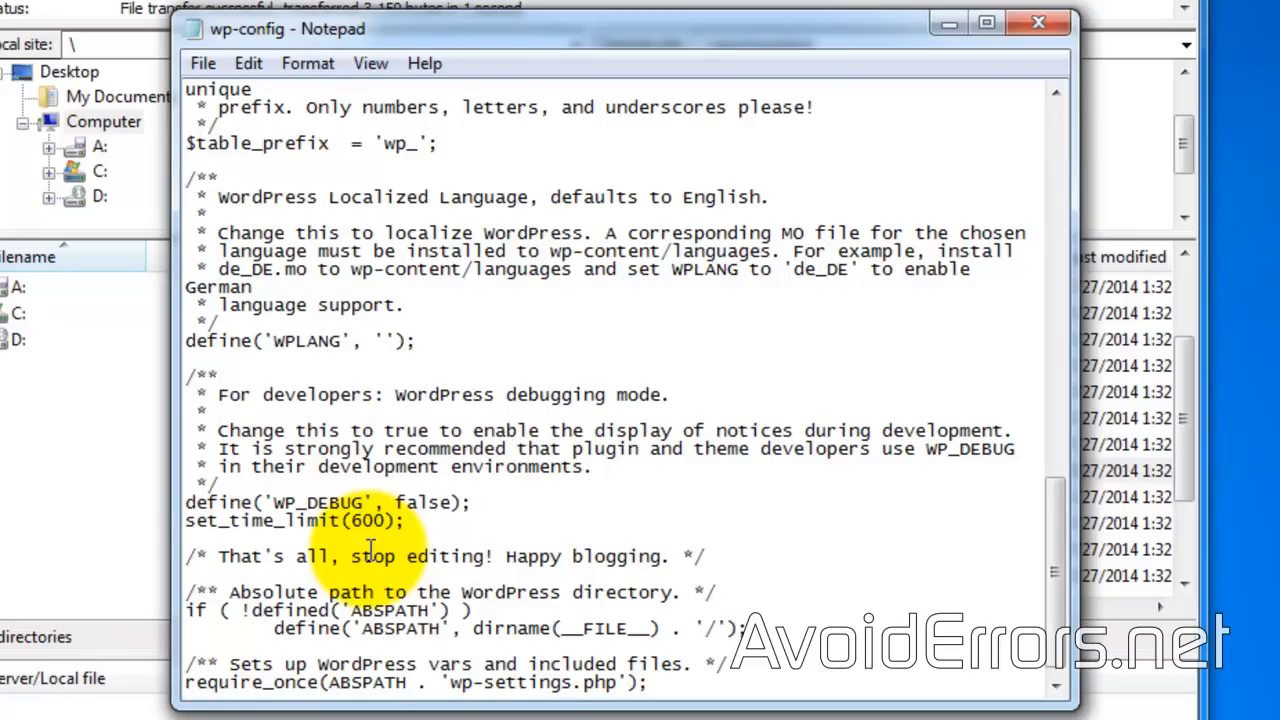
mouse_move(202, 62)
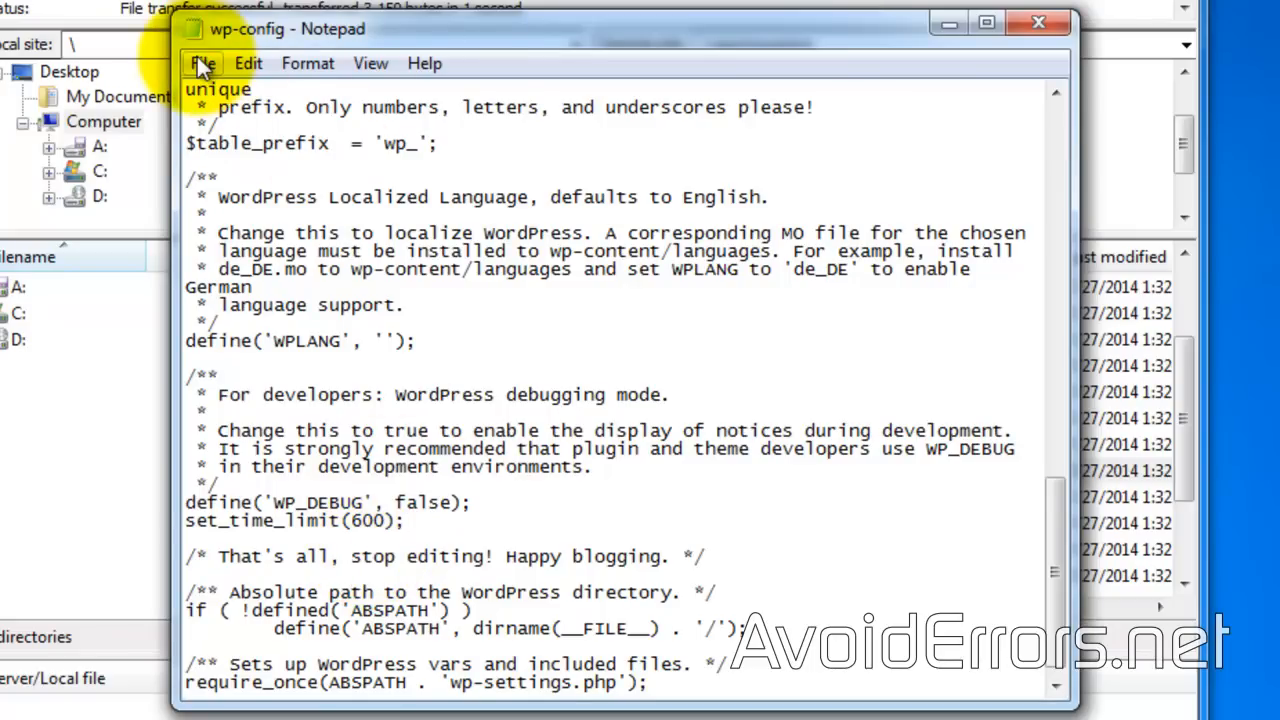
left_click(202, 62)
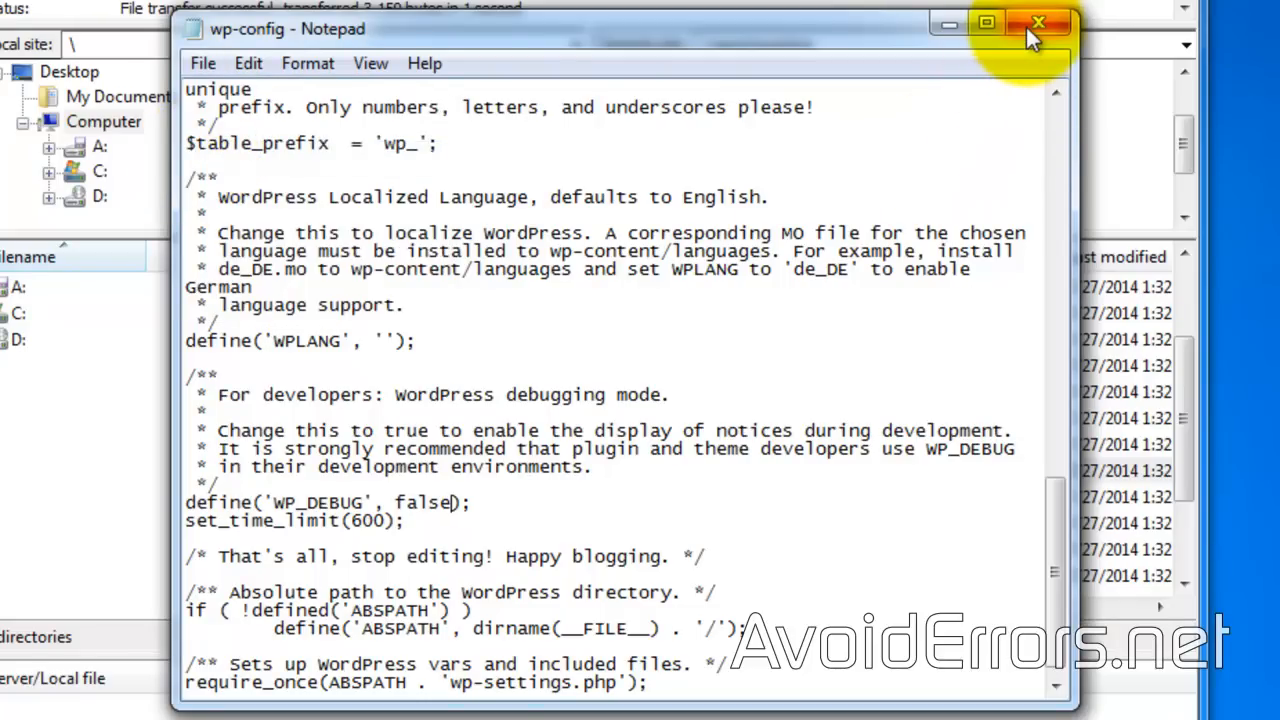
Upload the edited wp-config.php back to the server, discarding the local copy.
left_click(1038, 22)
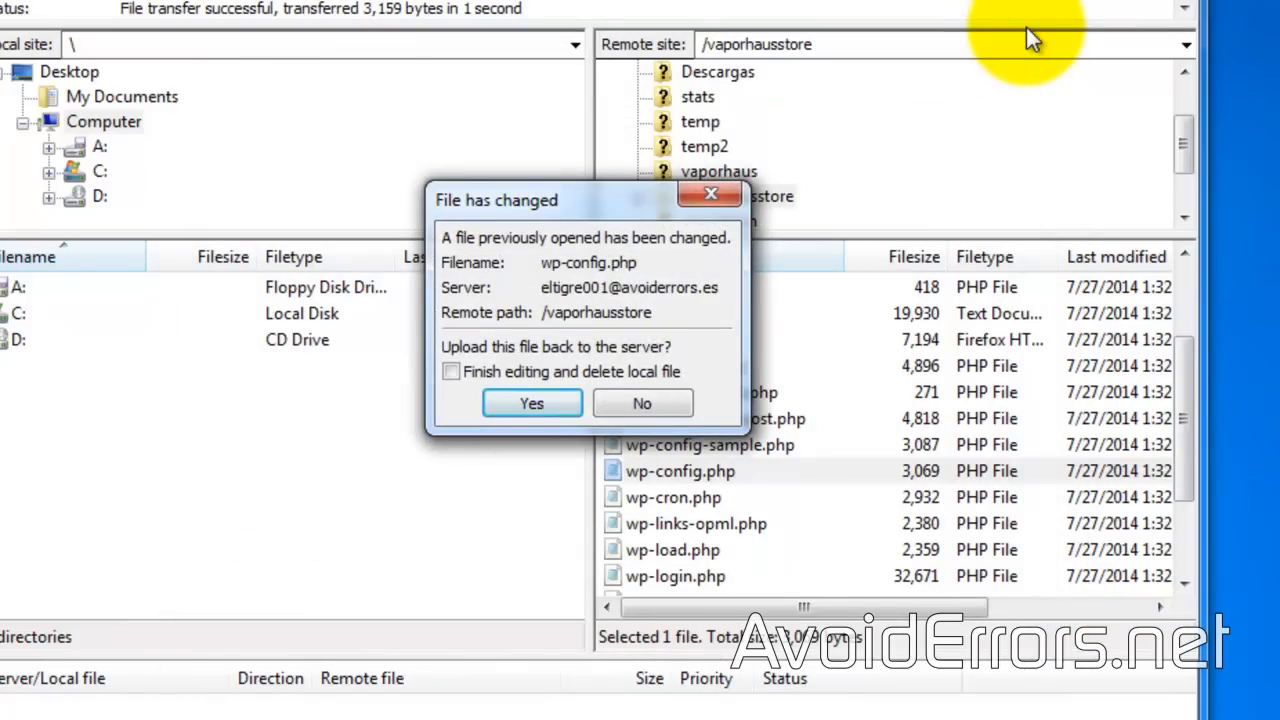
mouse_move(462, 500)
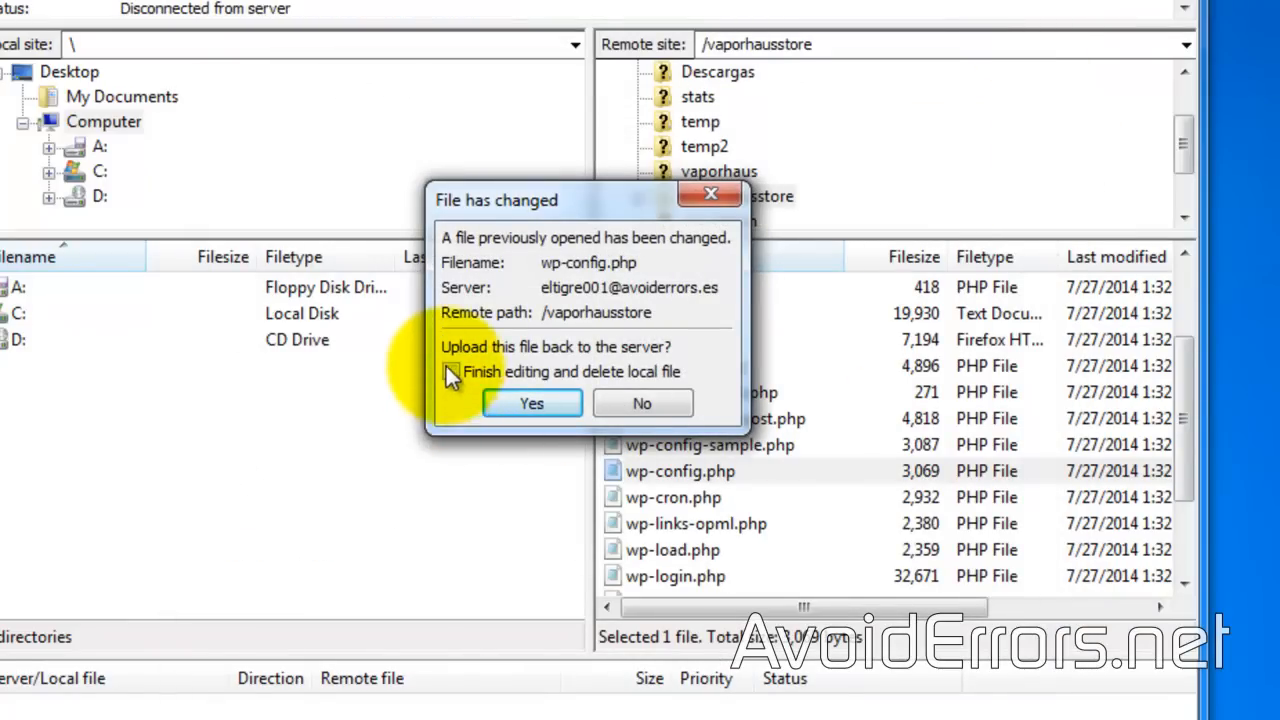
left_click(452, 370)
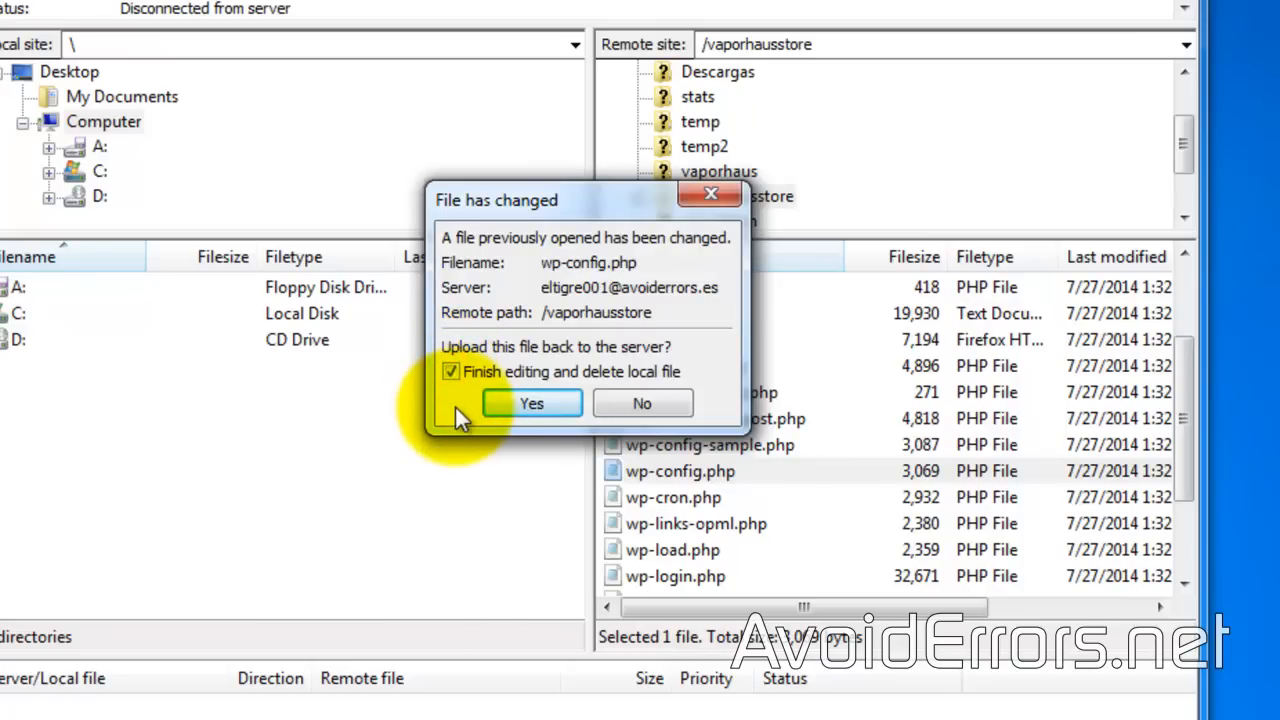
left_click(532, 404)
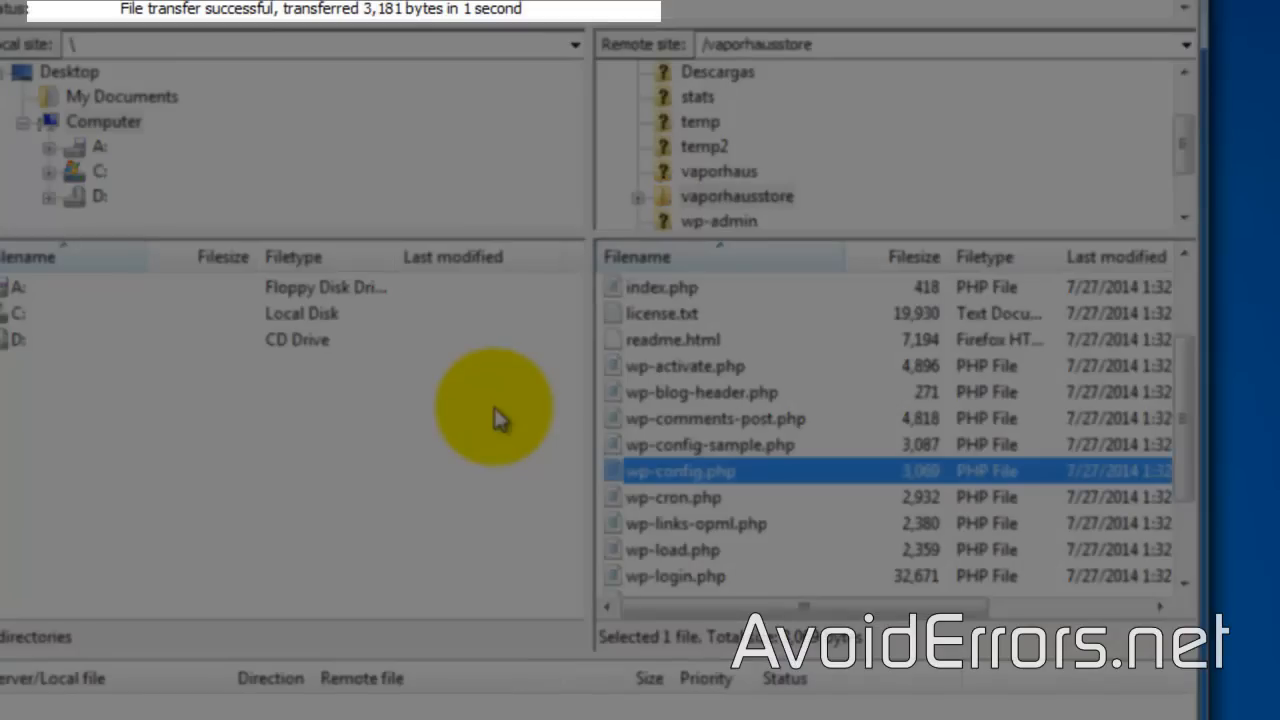
mouse_move(280, 78)
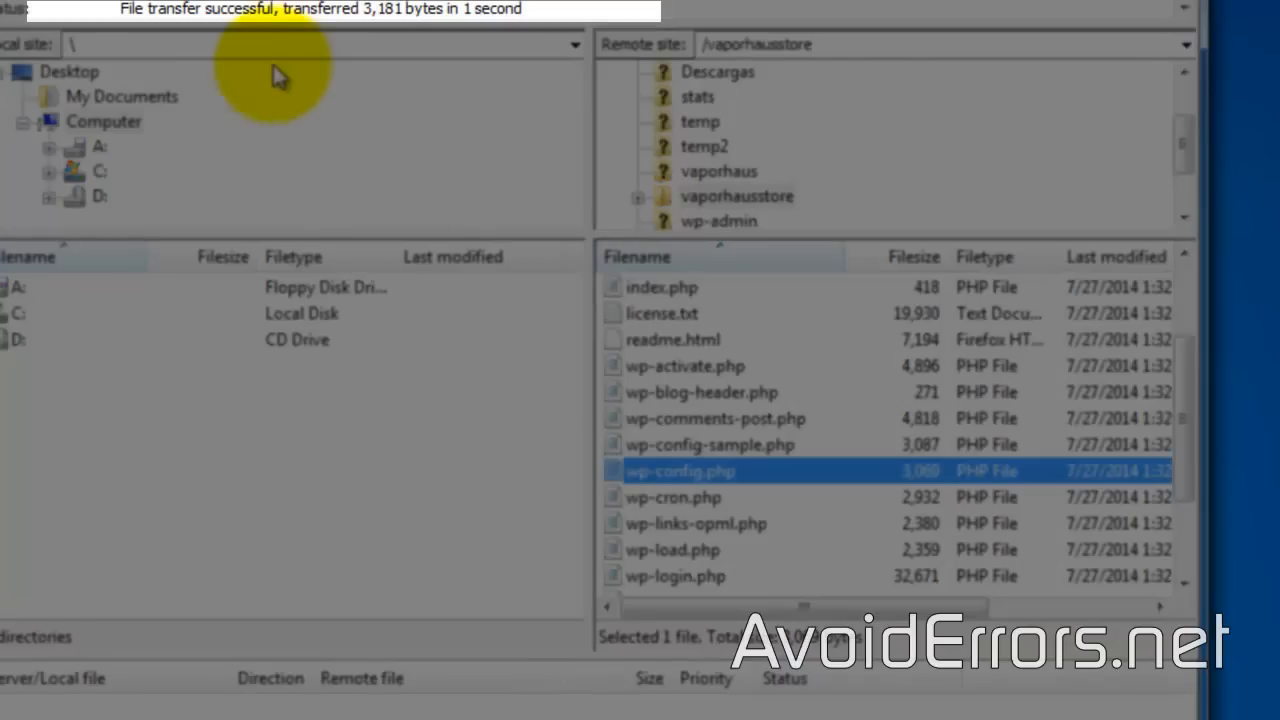
mouse_move(660, 472)
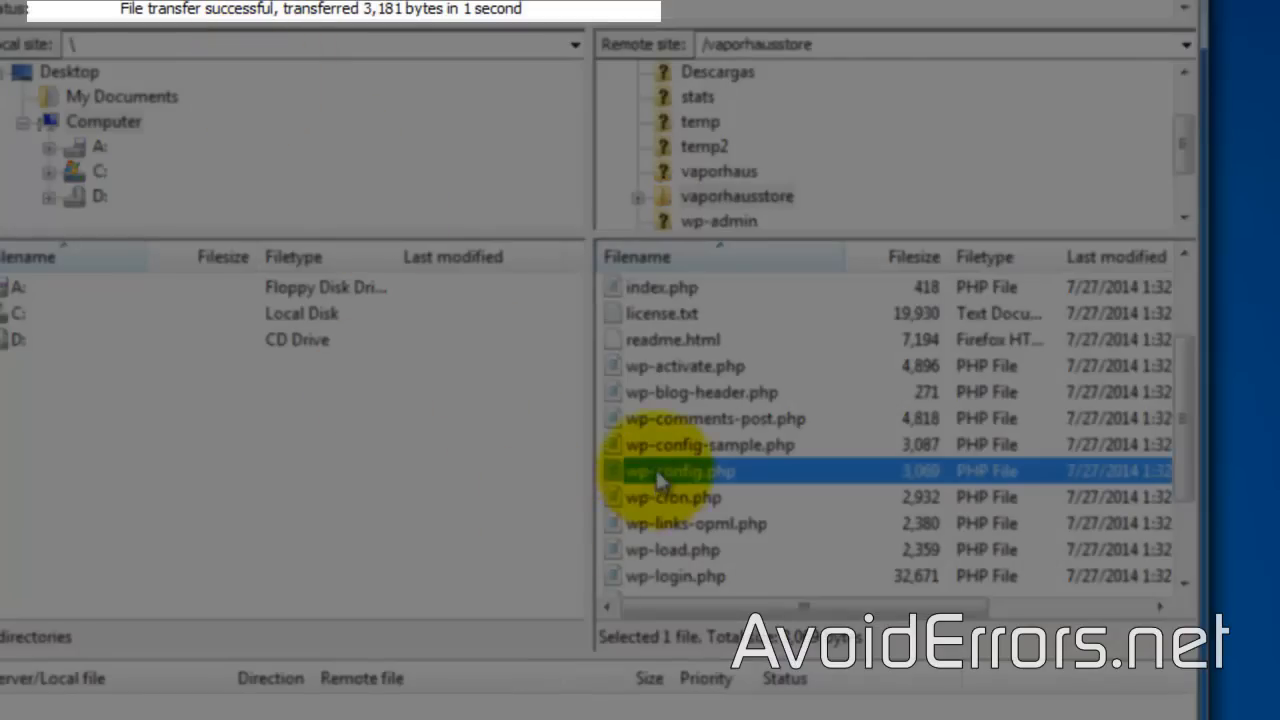
Reopen wp-config.php from the server and confirm the set_time_limit(600); line is present.
double_click(680, 470)
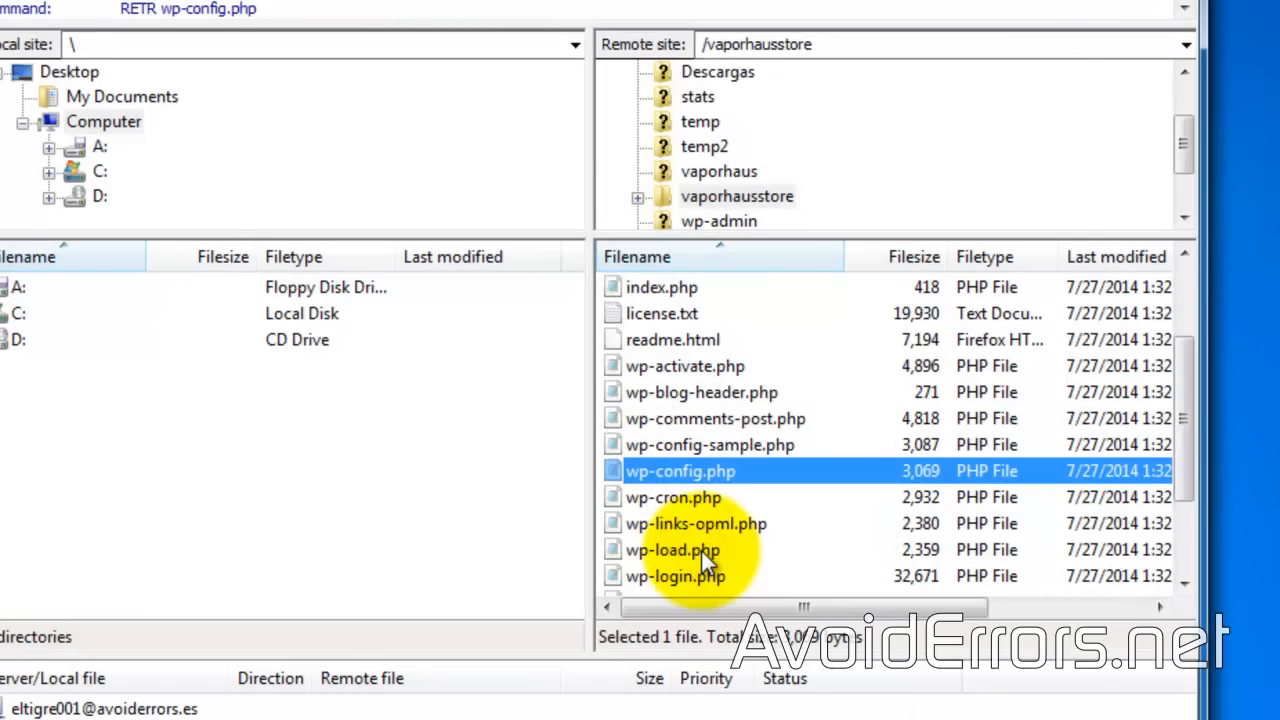
double_click(680, 470)
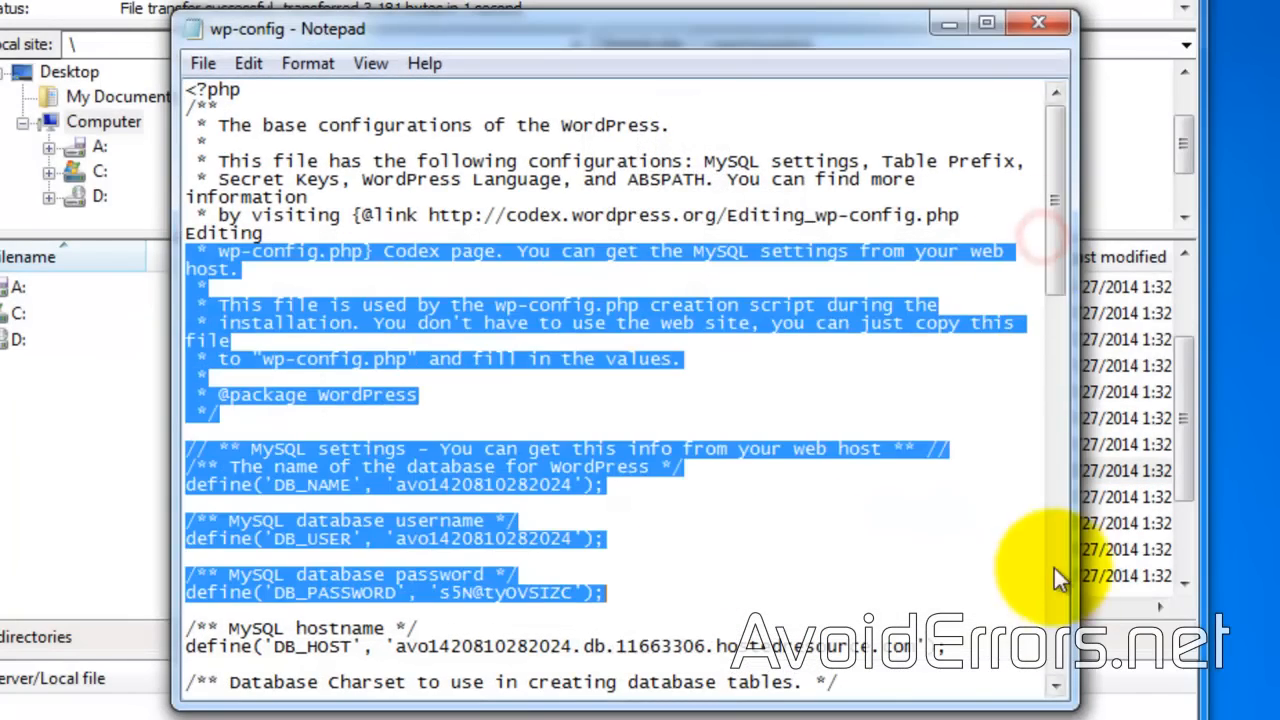
scroll("down", 3)
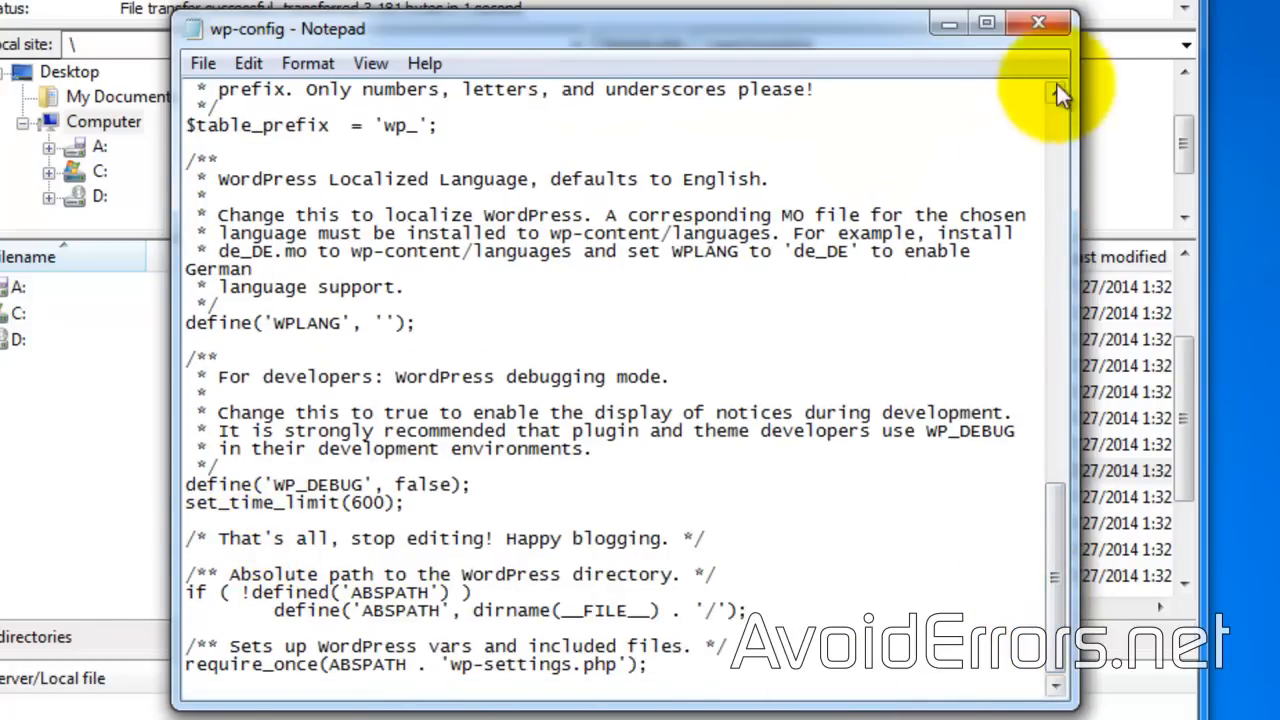
left_click(1038, 22)
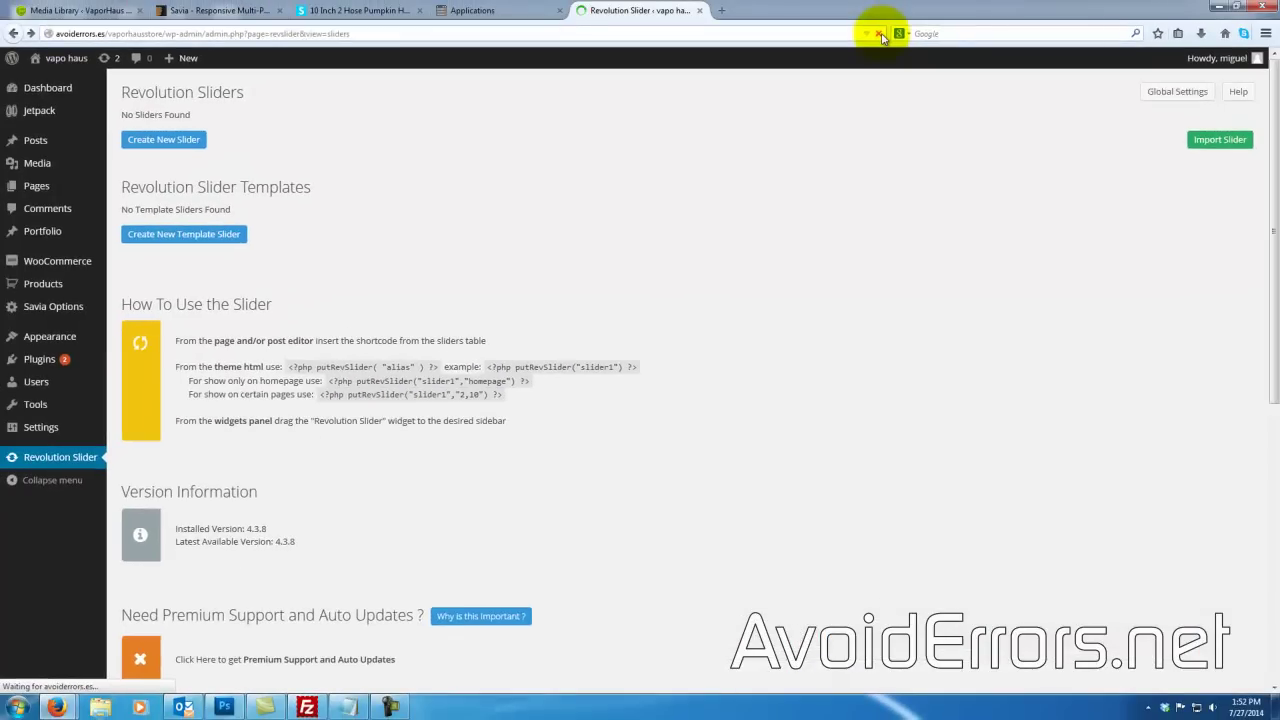
Reload the Revolution Slider page and re-import home_slider.zip, now succeeding with a 6-slide Home Slider.
left_click(880, 32)
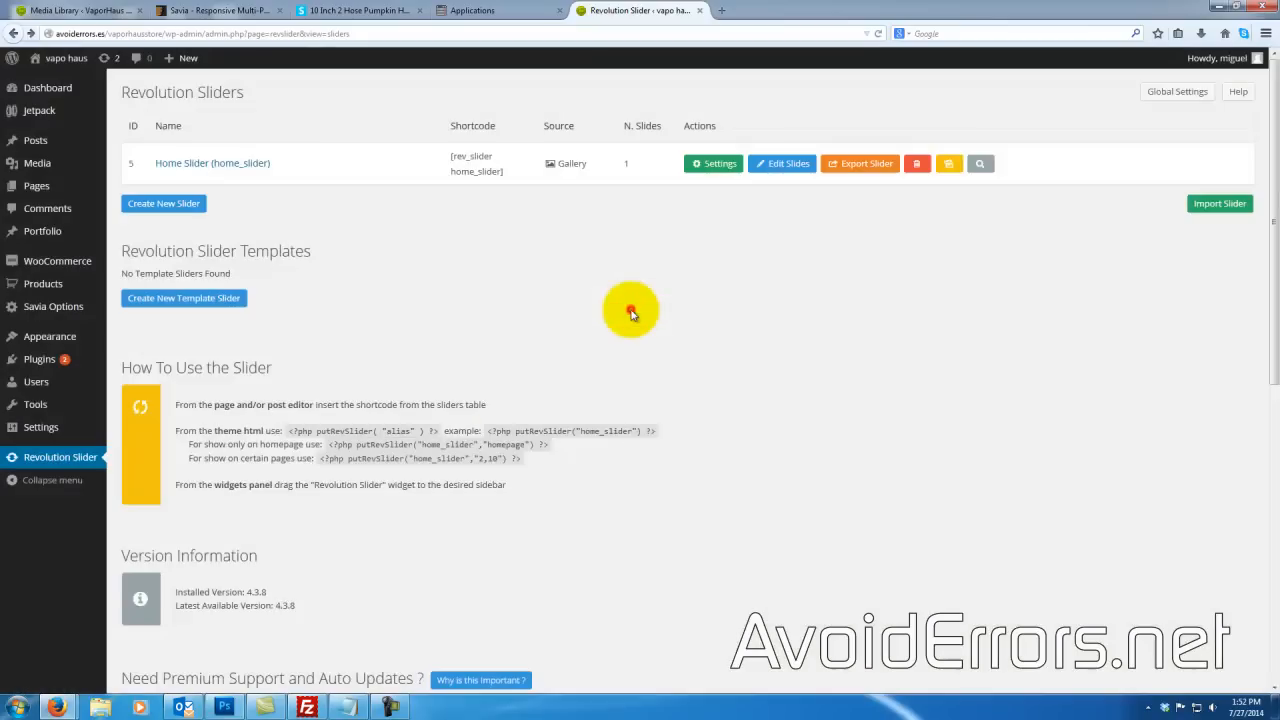
left_click(916, 164)
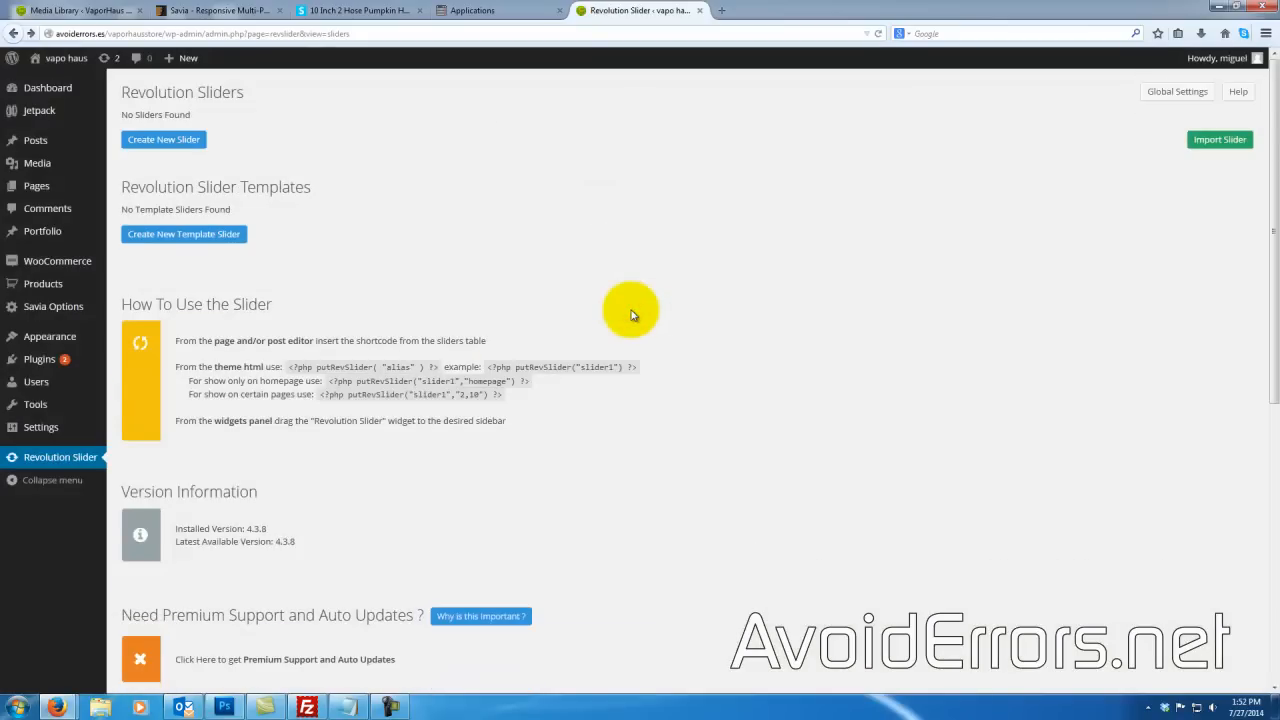
mouse_move(1220, 140)
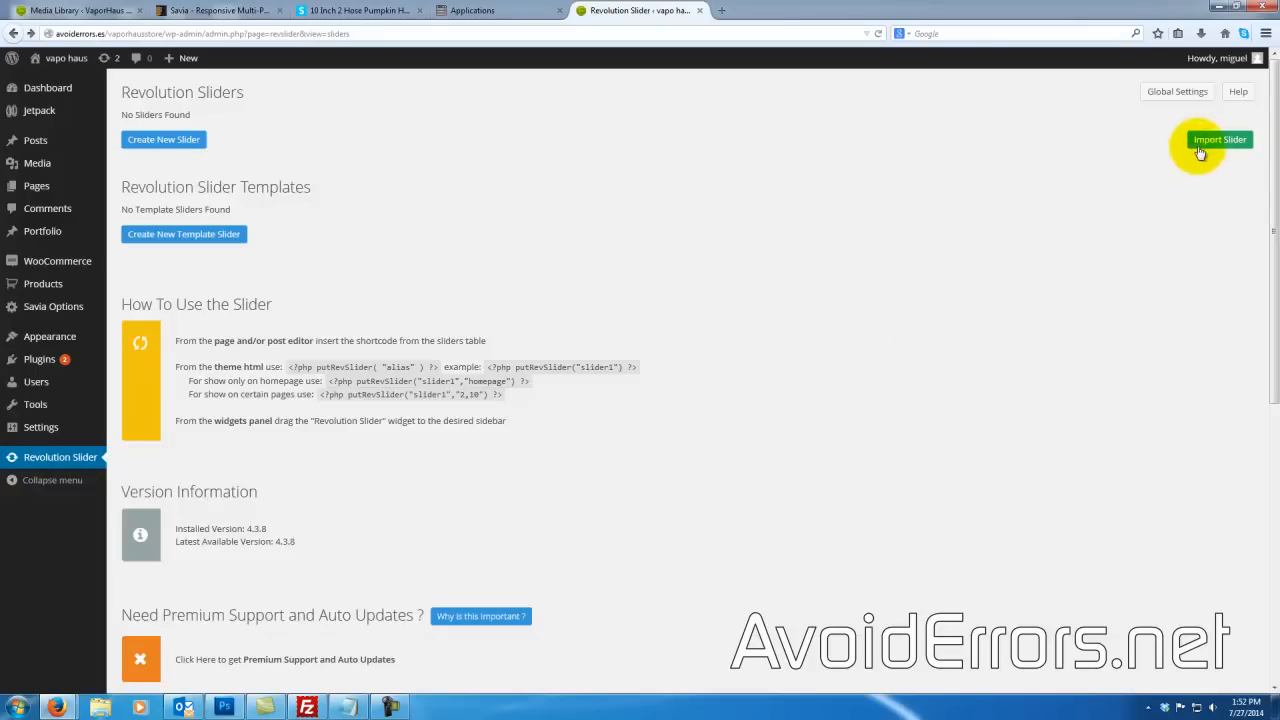
left_click(1220, 140)
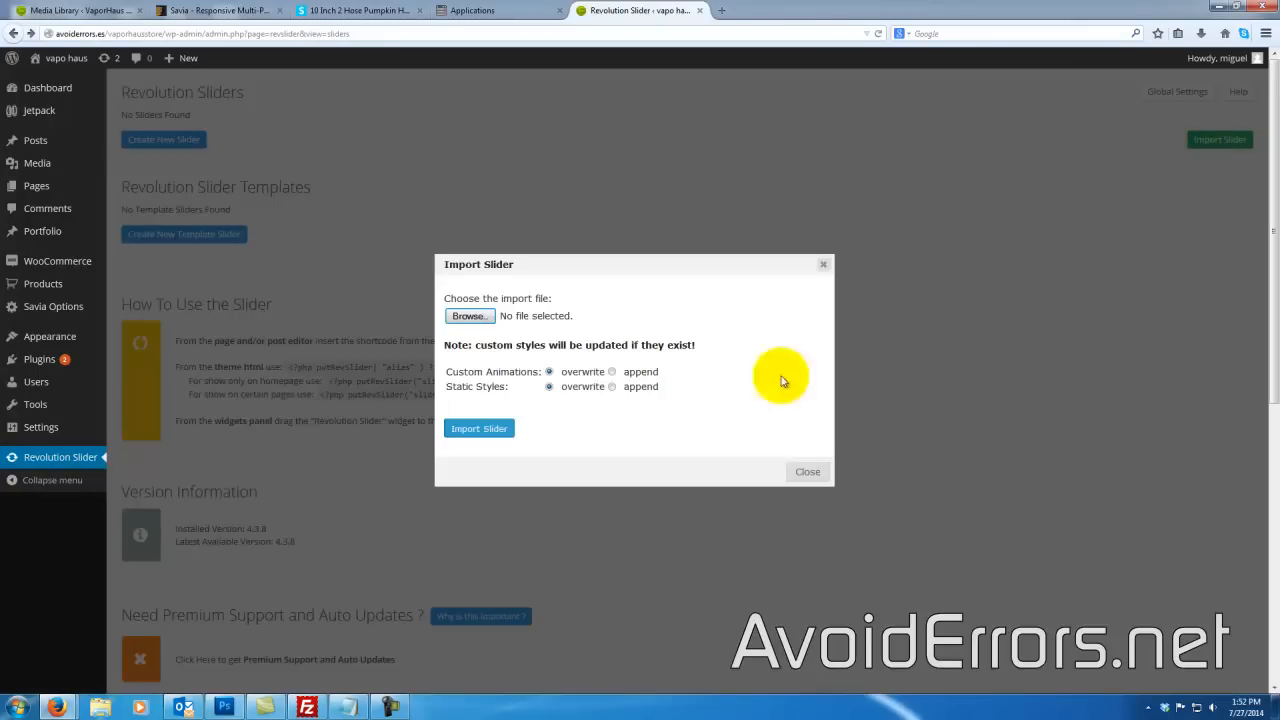
left_click(468, 316)
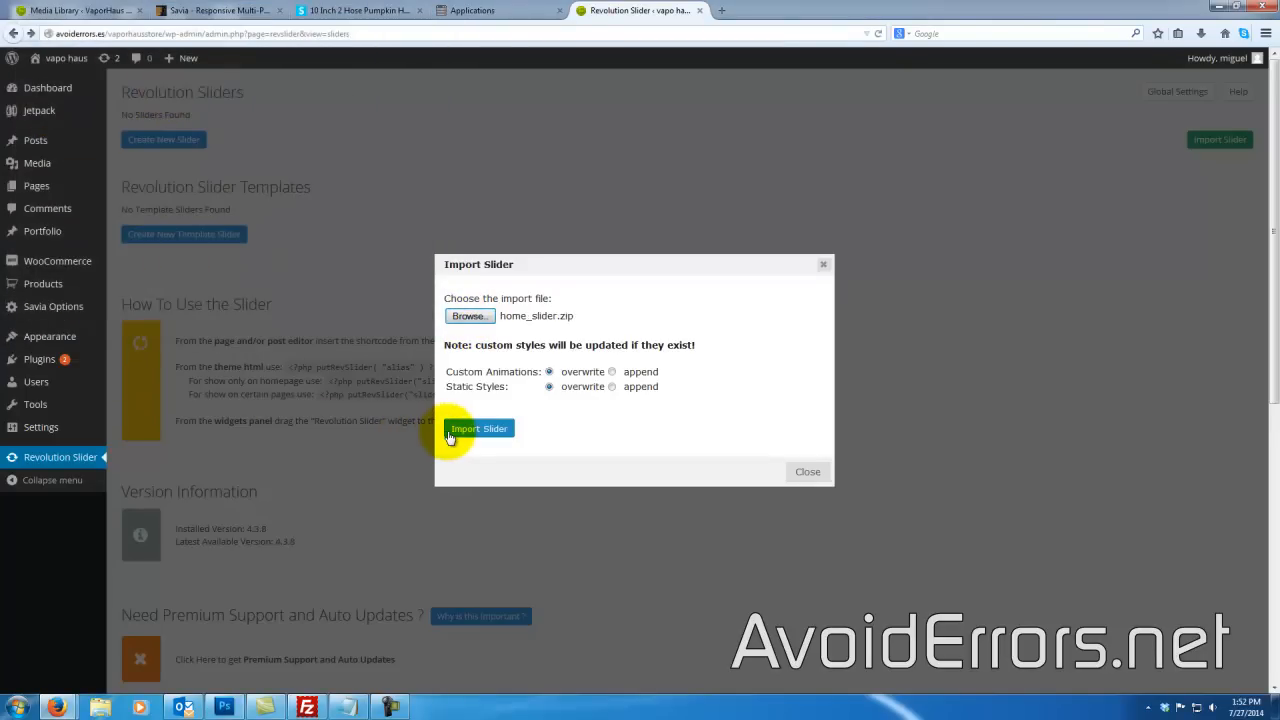
left_click(480, 428)
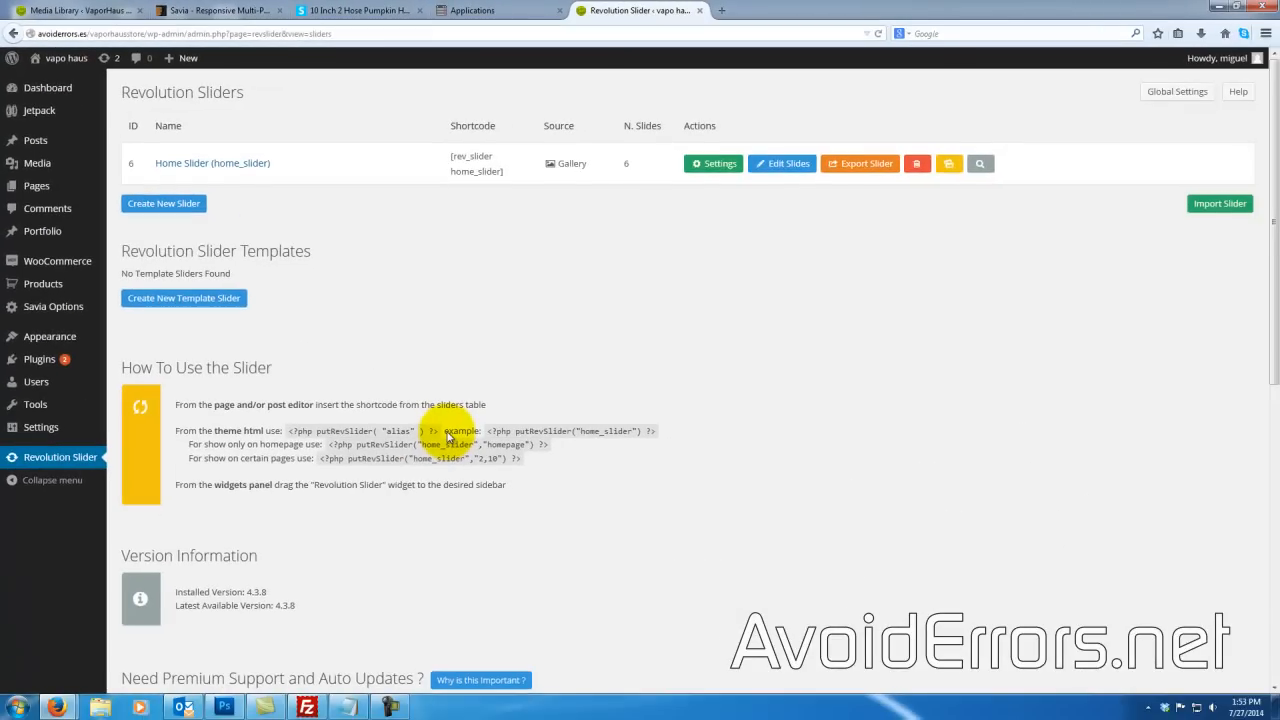
mouse_move(644, 204)
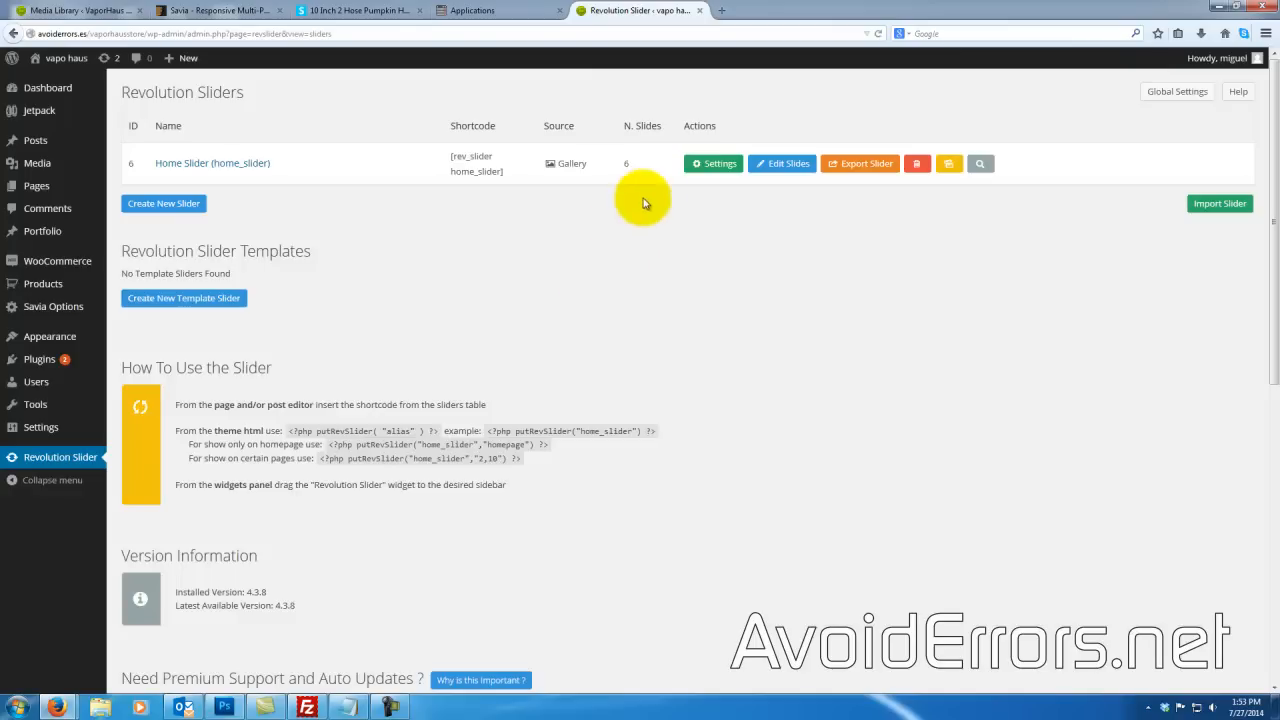
mouse_move(644, 190)
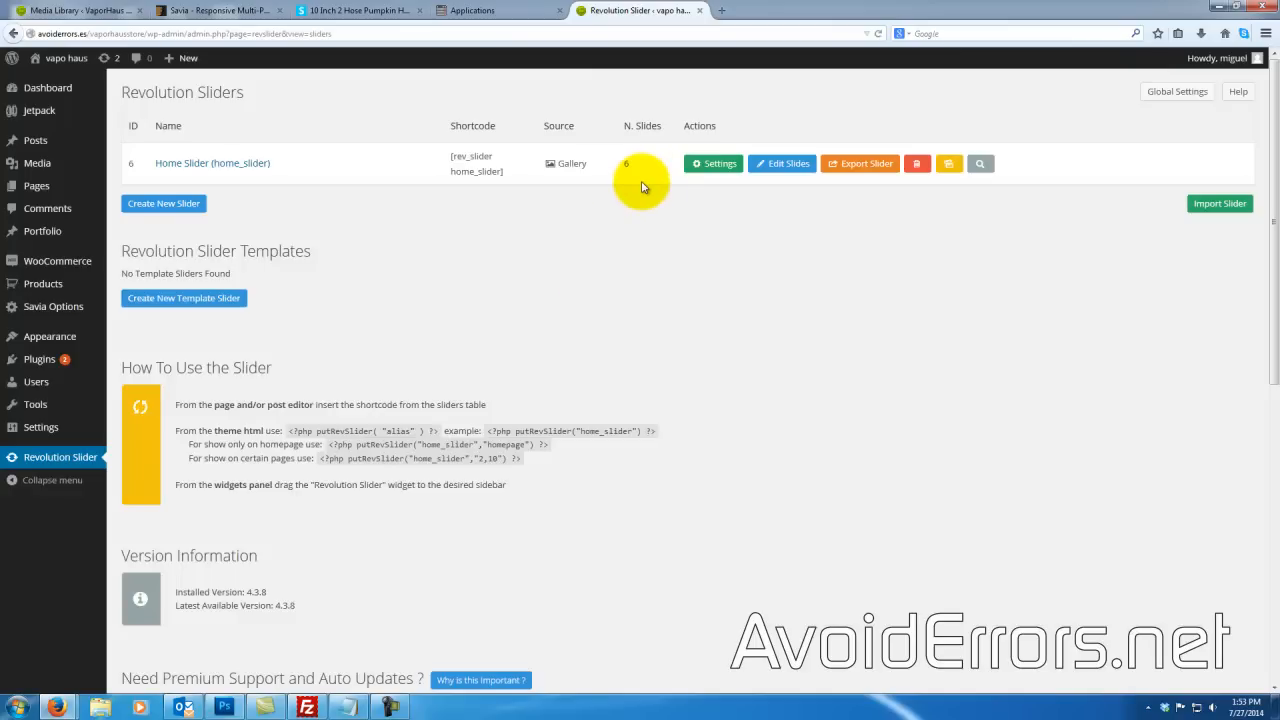
mouse_move(632, 256)
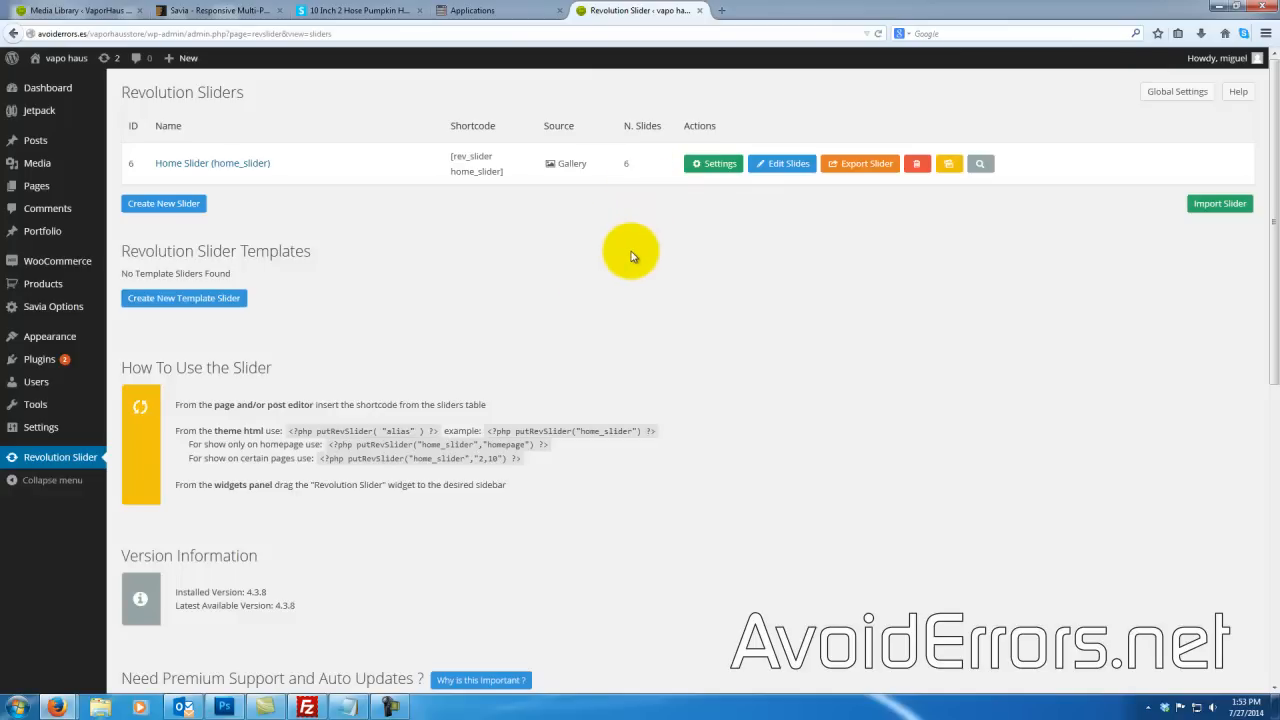